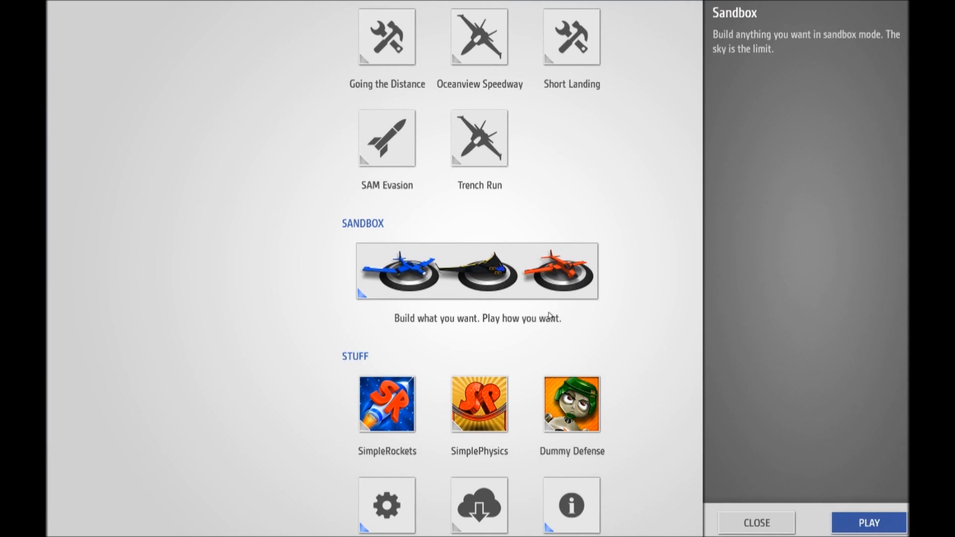
Step: Enter sandbox mode and load the orange Twin Prop aircraft onto the build pad
left_click(867, 523)
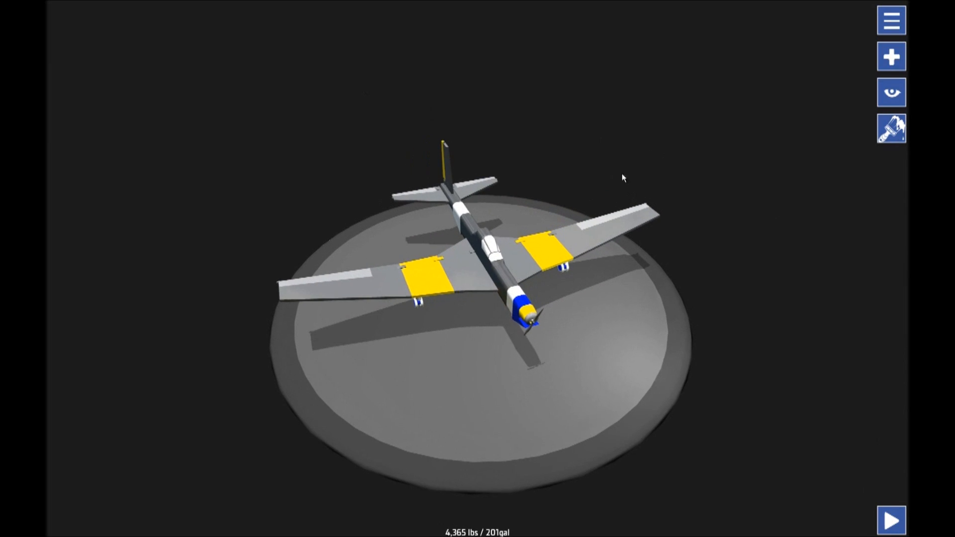
left_click(890, 19)
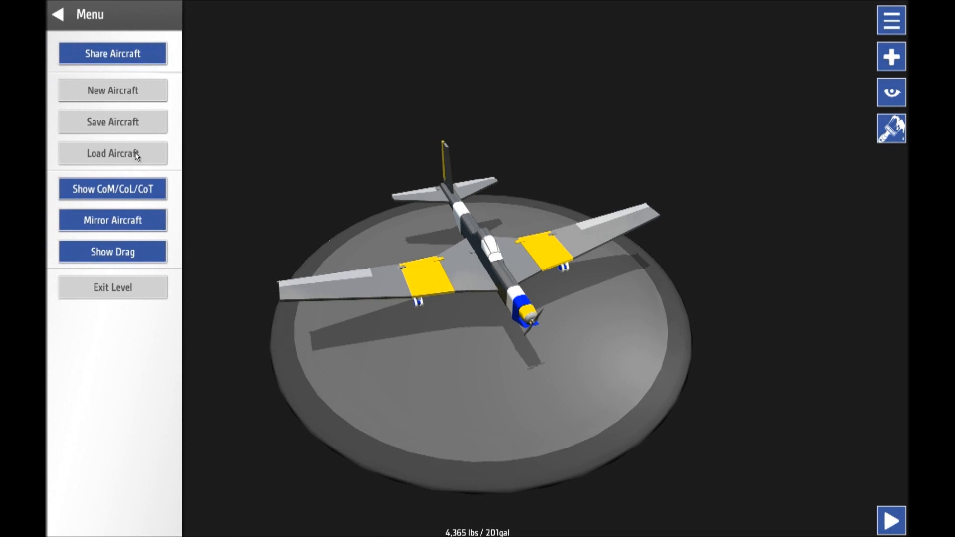
left_click(112, 153)
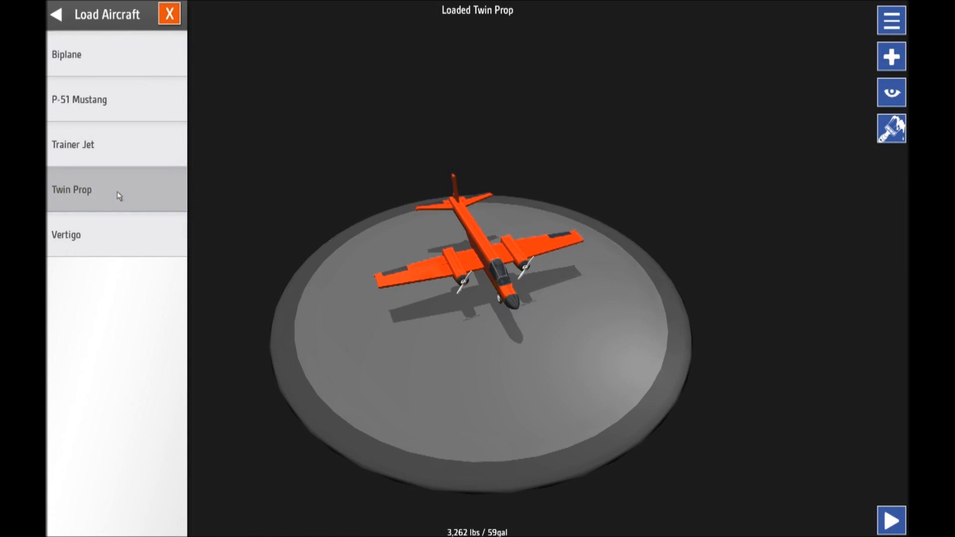
left_click(169, 14)
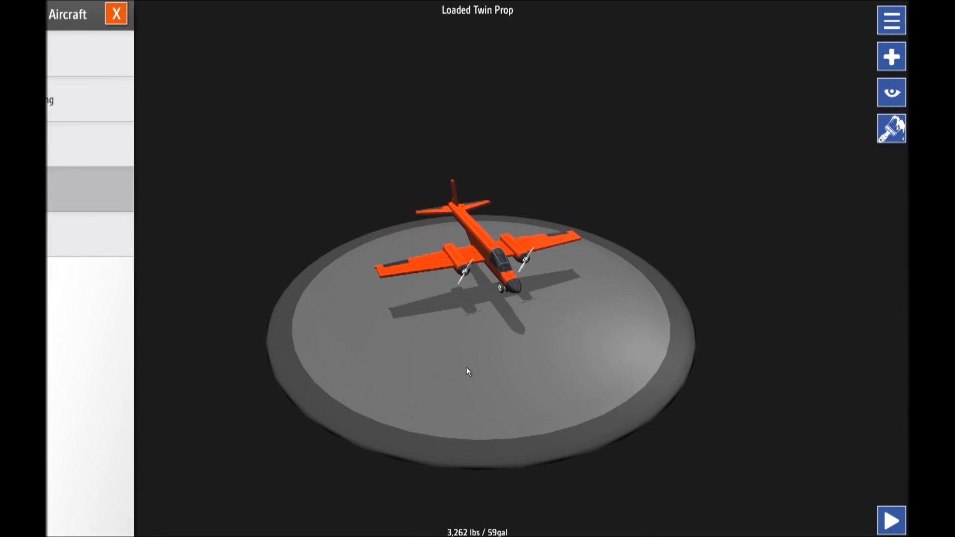
left_click(891, 20)
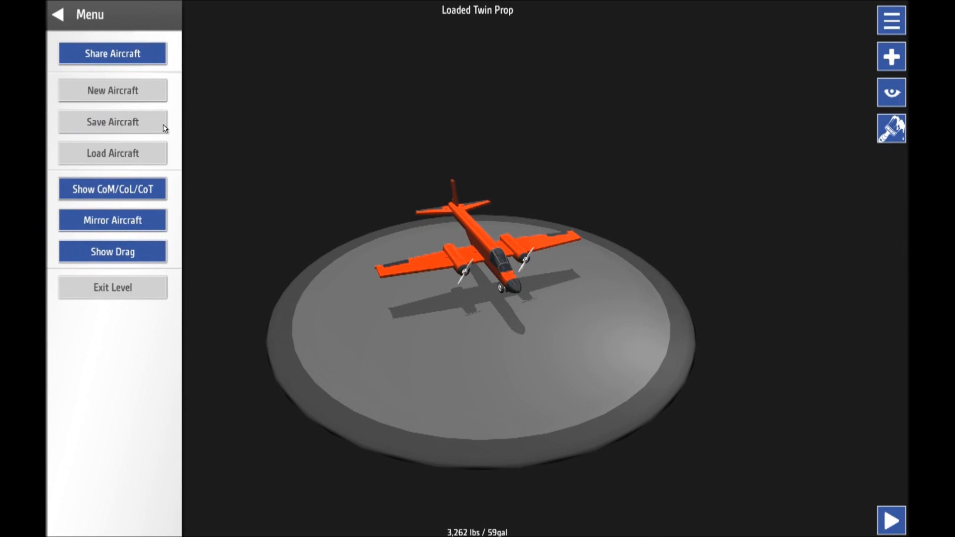
Step: Start a new aircraft and join two Blocks into a bar beside the cockpit
left_click(112, 90)
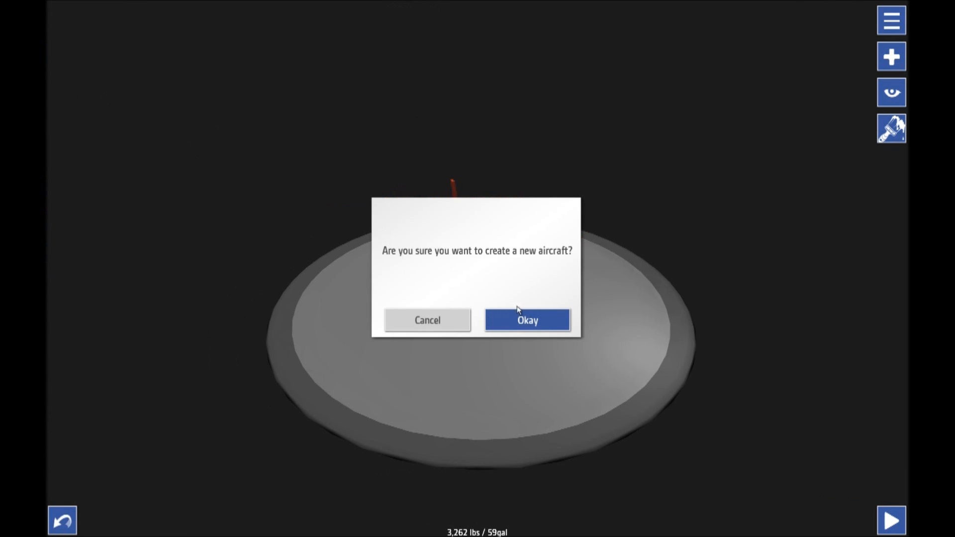
left_click(527, 320)
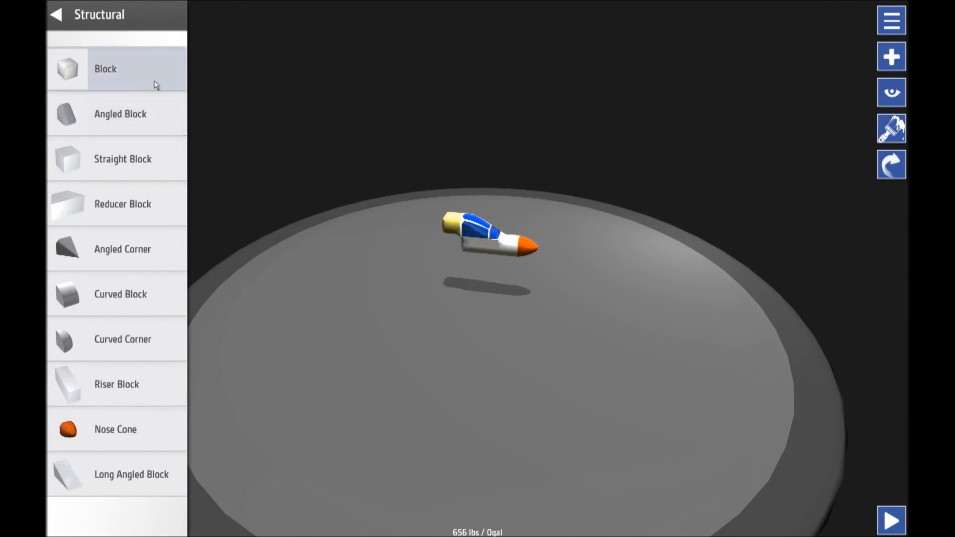
left_click_drag(68, 68, 387, 176)
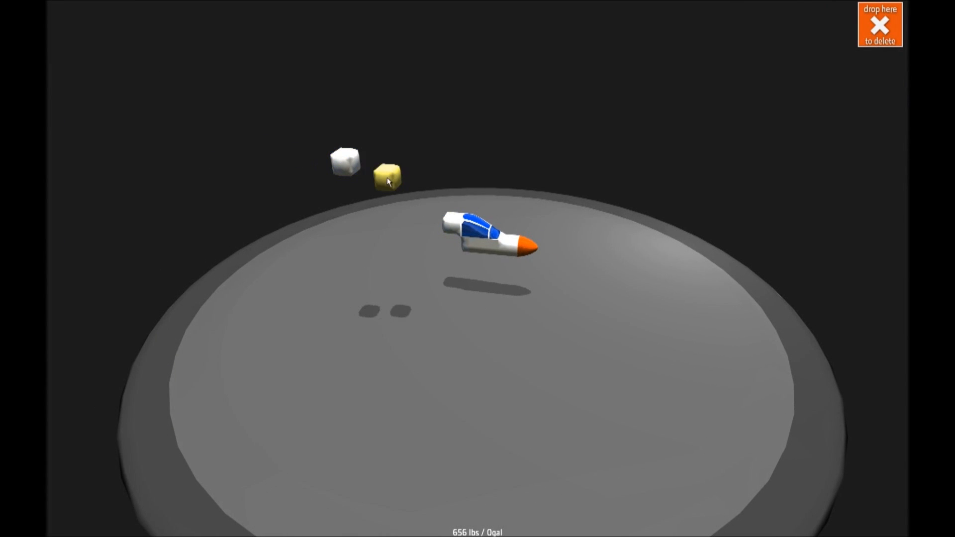
left_click_drag(385, 176, 395, 163)
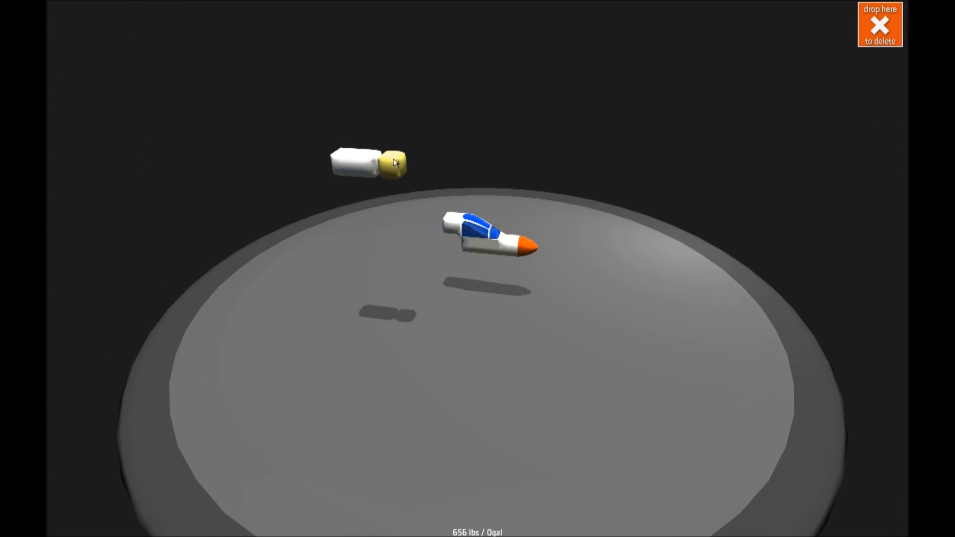
left_click_drag(369, 165, 512, 176)
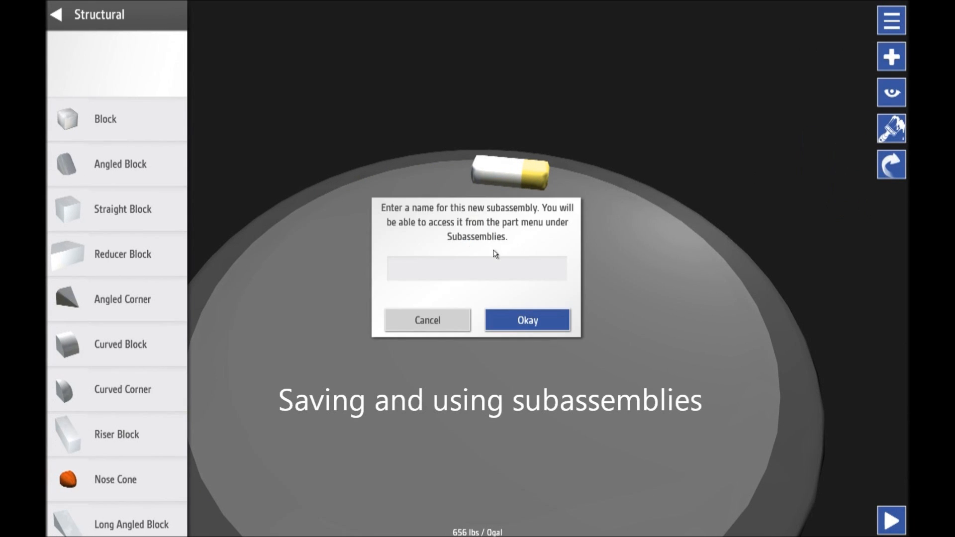
Step: Save the block bar as subassembly 'bar' and attach it behind the cockpit
type("bar")
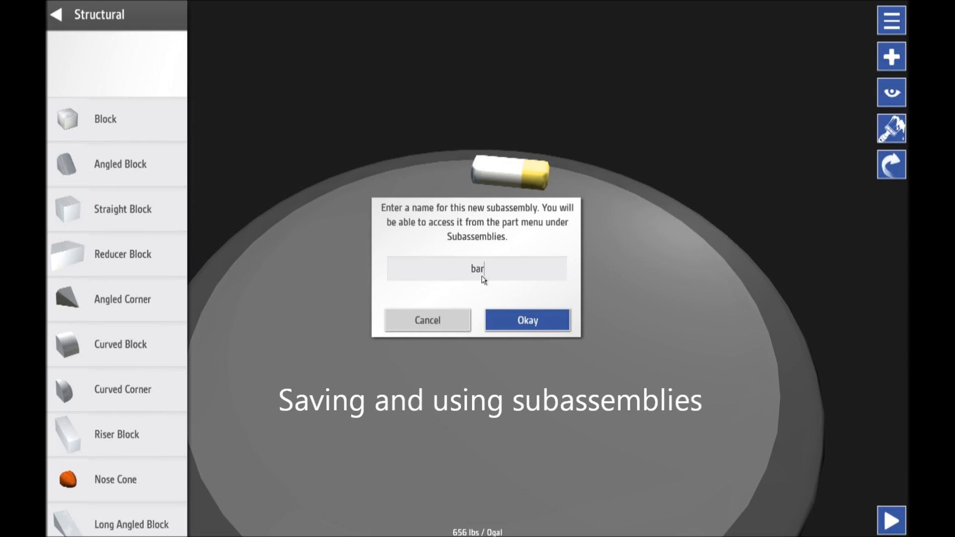
left_click(526, 320)
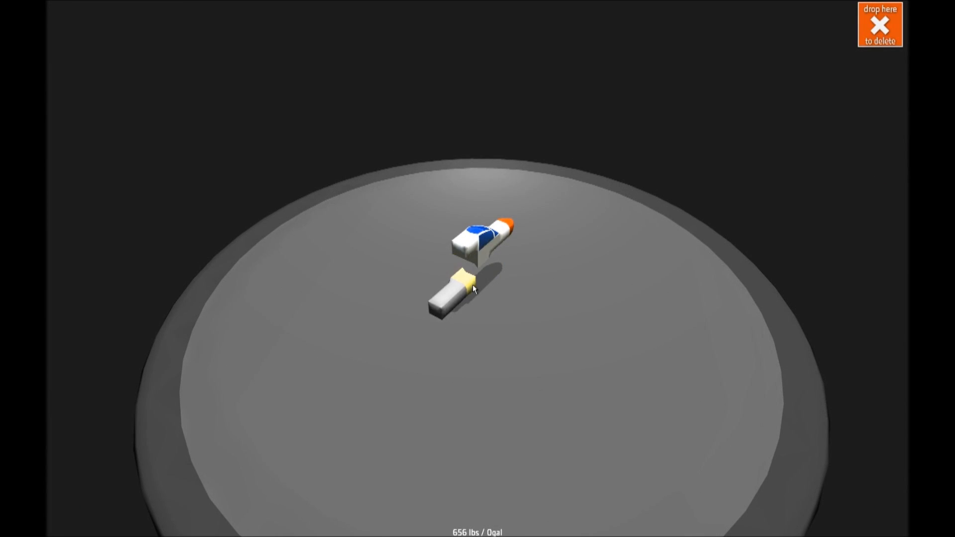
left_click_drag(460, 287, 469, 250)
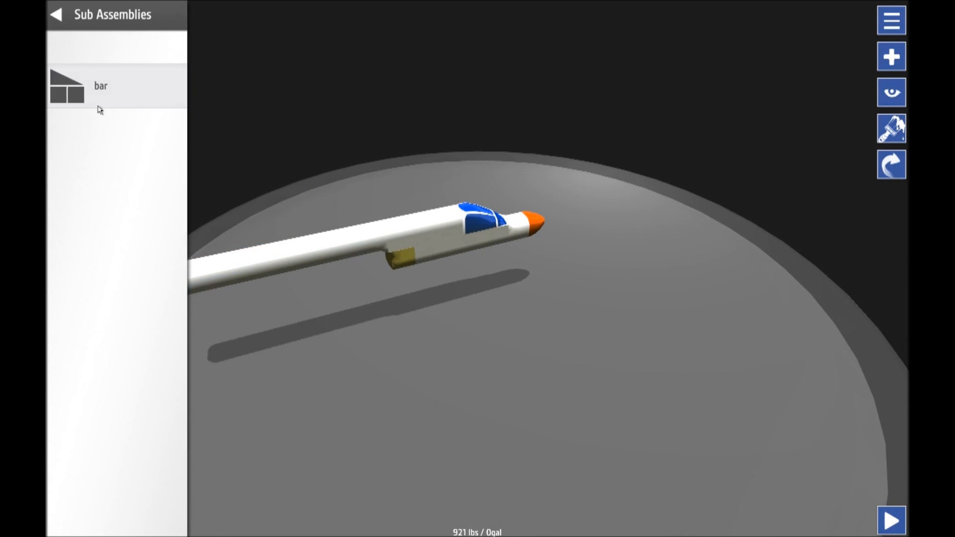
Step: Drop a yellow angled block from Structural parts beneath the long fuselage
left_click(54, 15)
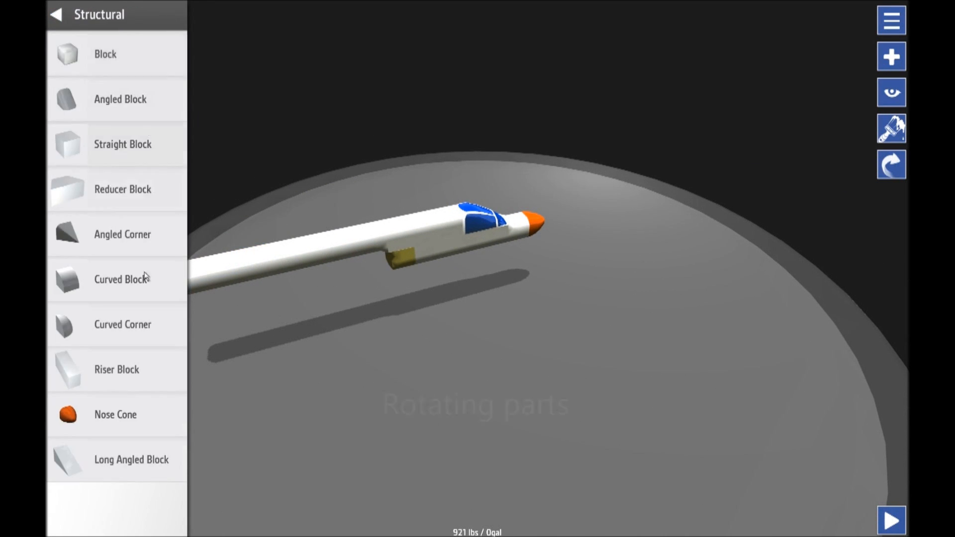
scroll("down", 3)
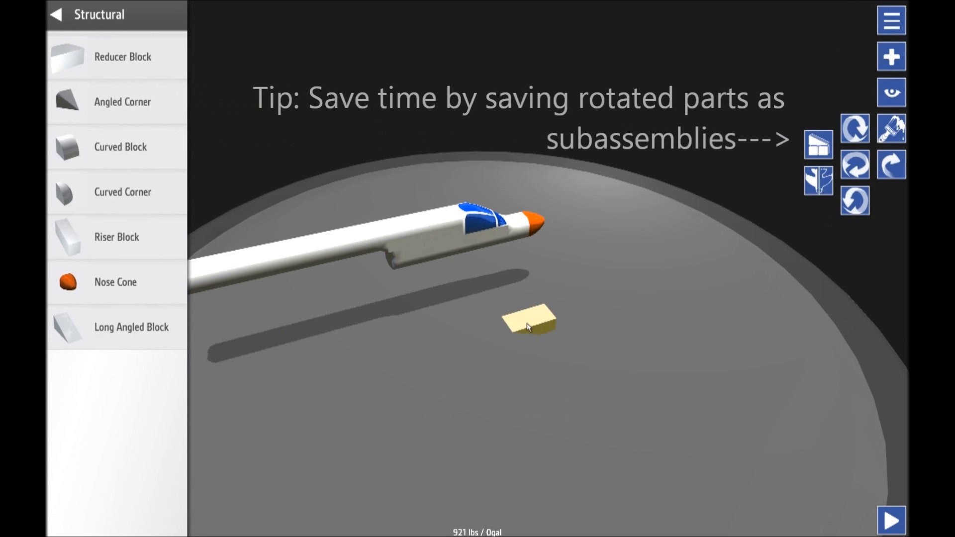
left_click_drag(526, 320, 353, 262)
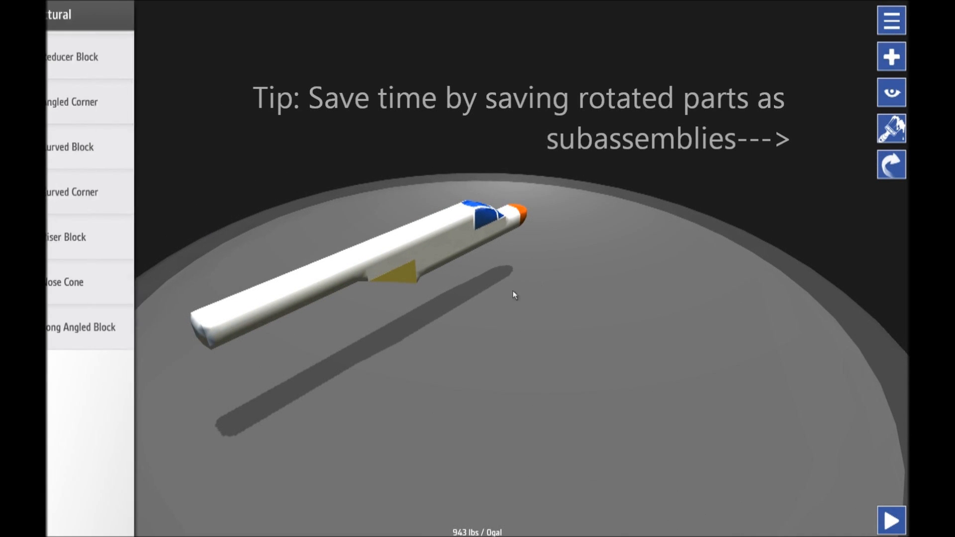
left_click(55, 14)
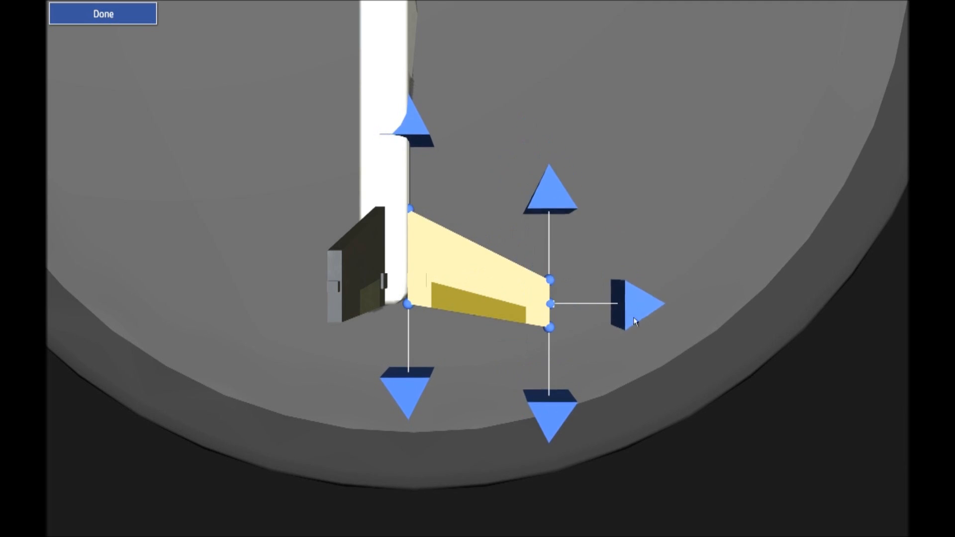
Step: Stretch the tail surface's tip outward and finish reshaping the fin
left_click(102, 14)
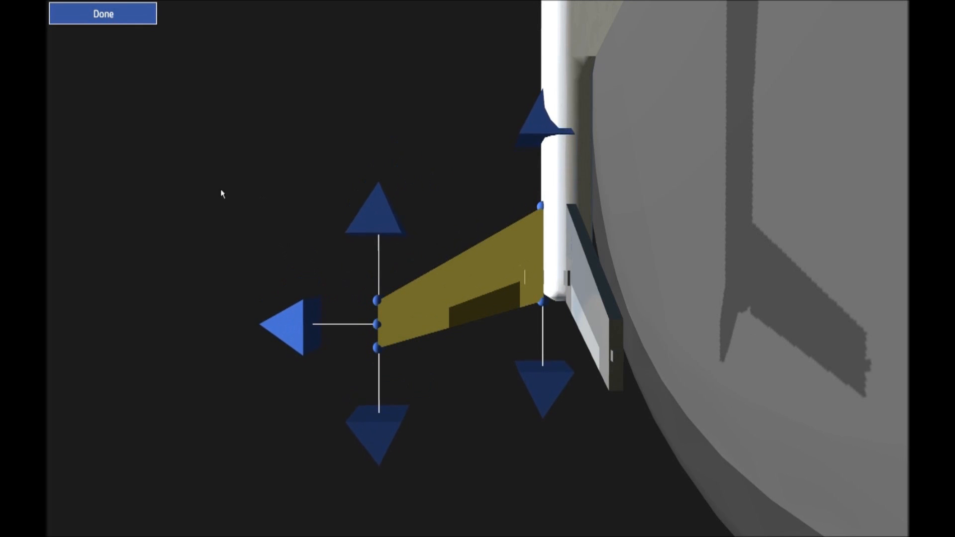
left_click(102, 13)
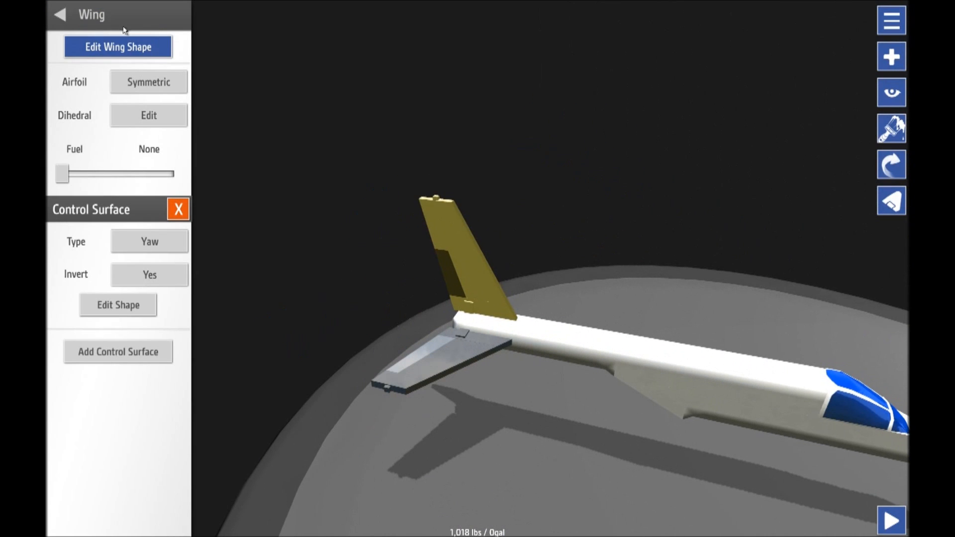
Step: Give the tail fin a semi-symmetric airfoil, reshape it, and leave it with no fuel
left_click(148, 82)
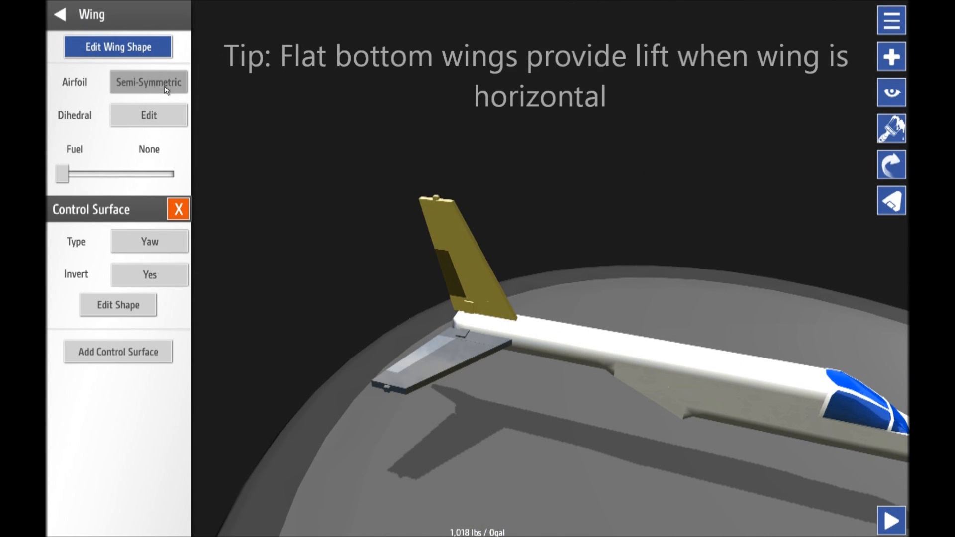
left_click(148, 81)
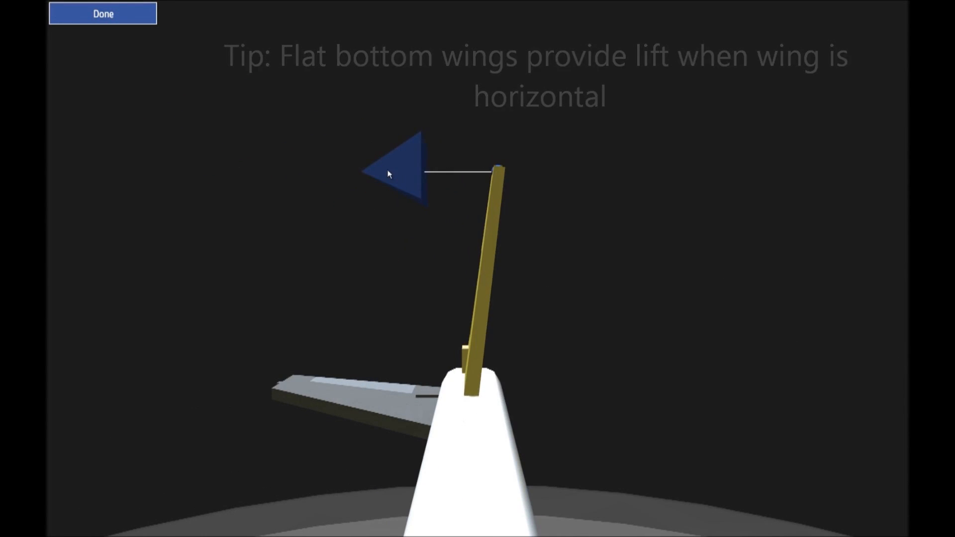
left_click(103, 13)
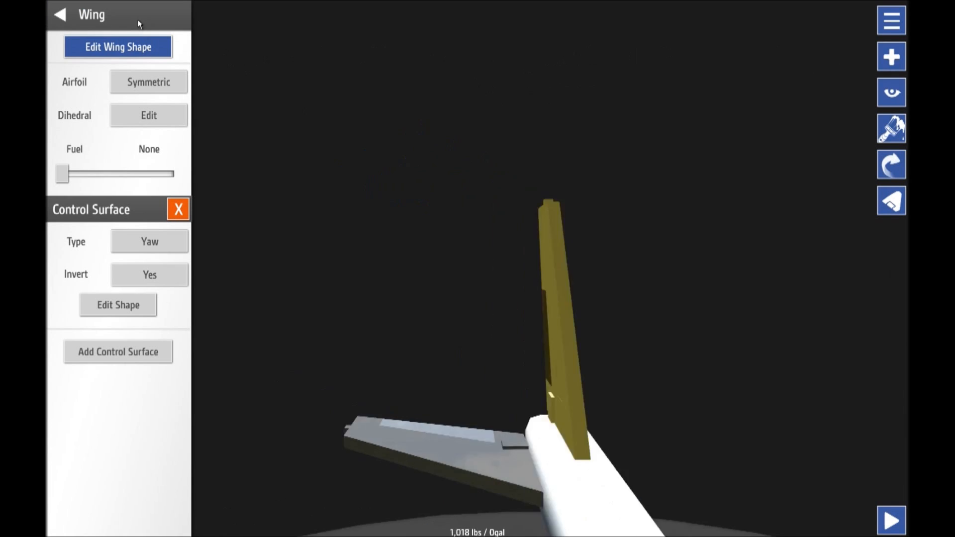
left_click_drag(61, 173, 151, 173)
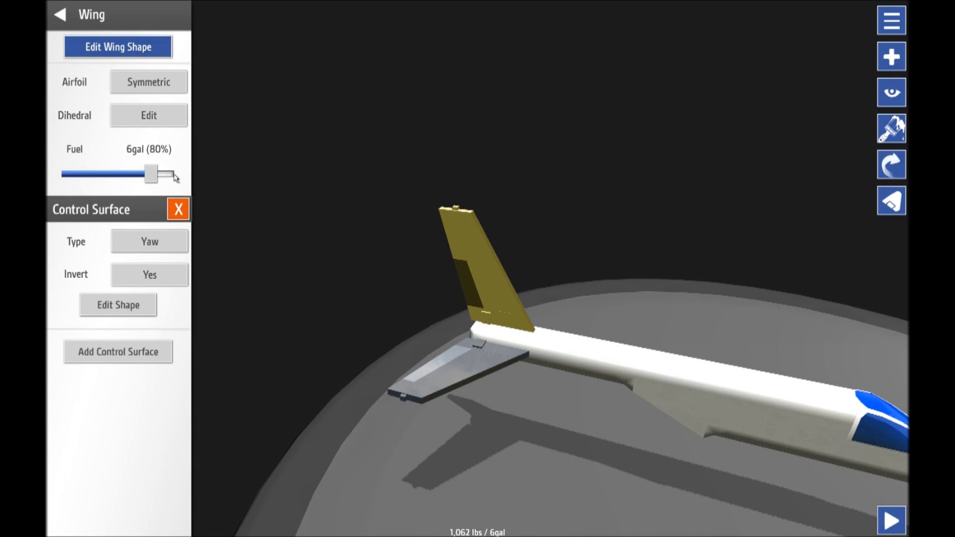
left_click_drag(151, 173, 60, 174)
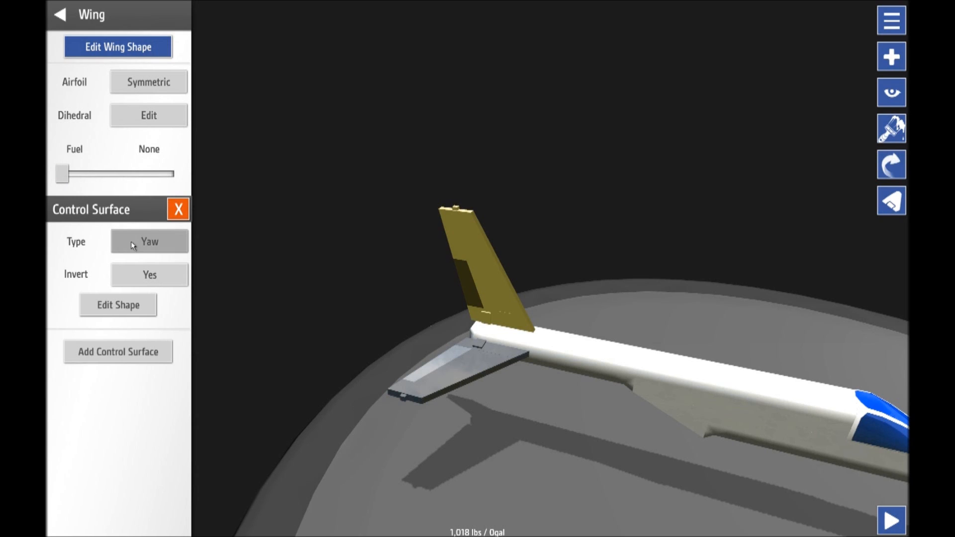
Step: Keep the rudder inverted, reshape it, and remove the extra control surface
left_click(149, 241)
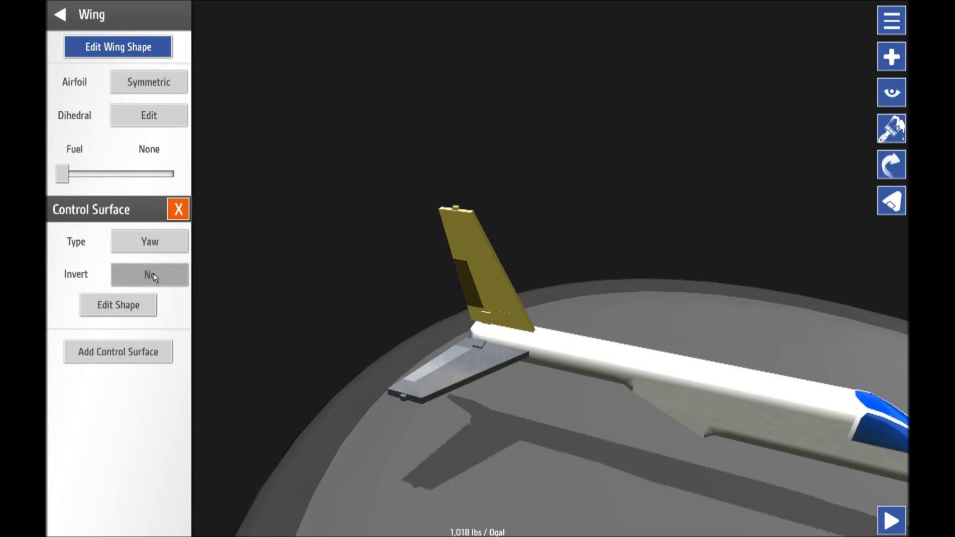
left_click(148, 274)
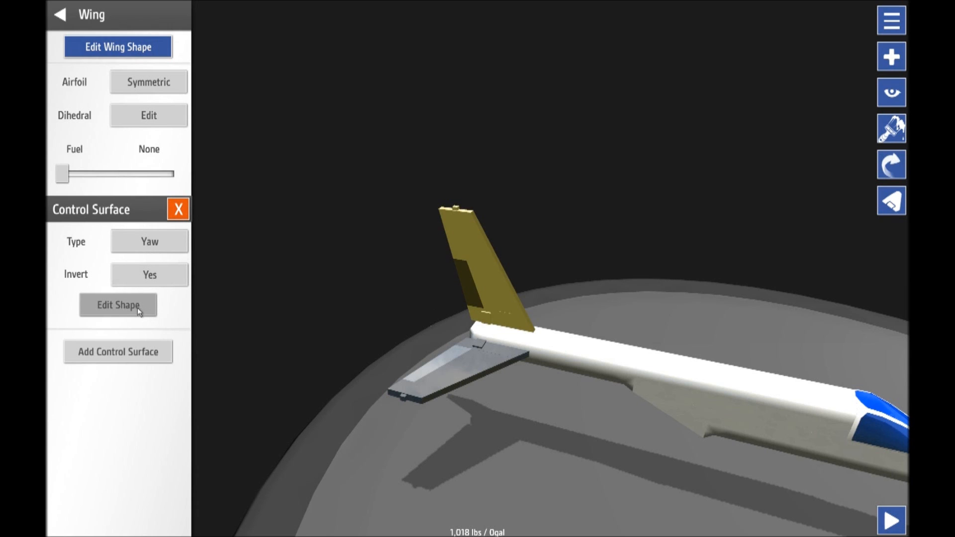
left_click(118, 304)
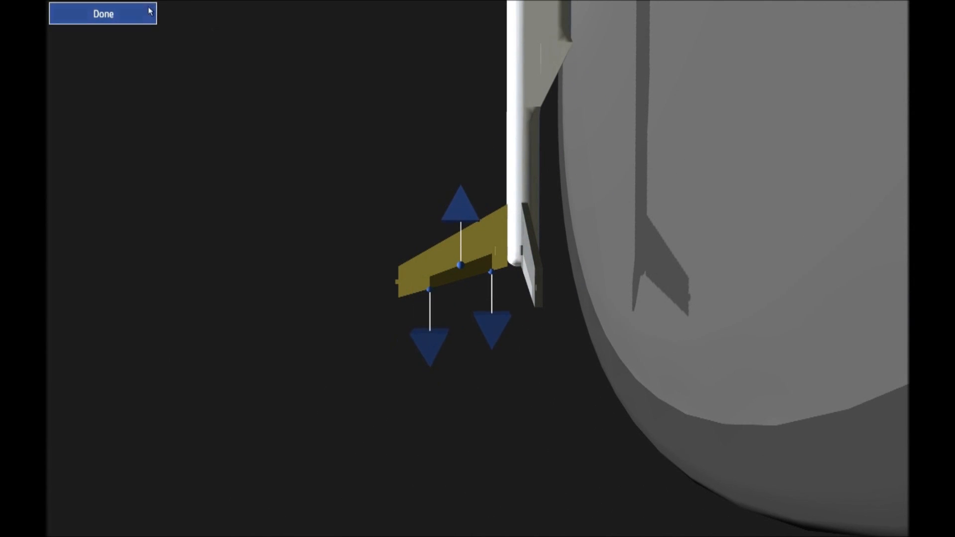
left_click(103, 13)
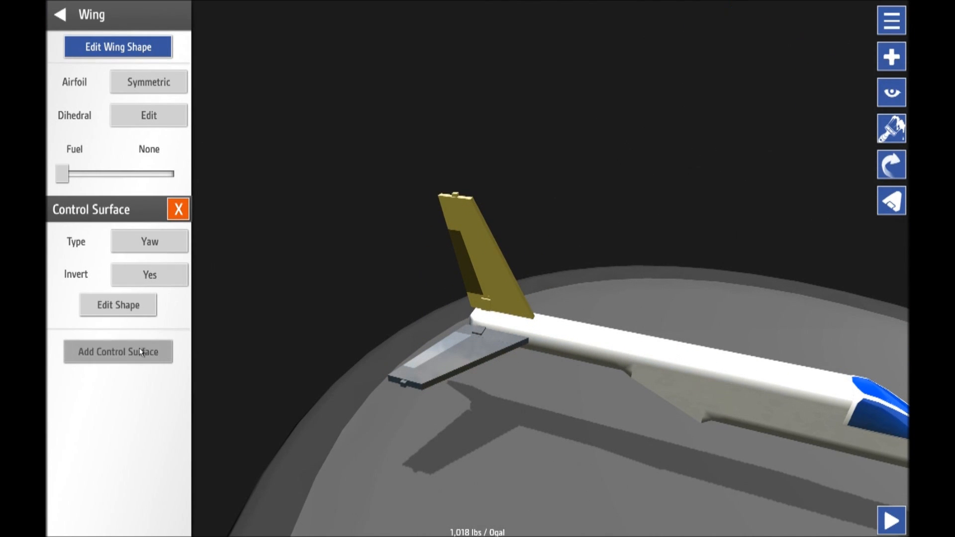
left_click(118, 351)
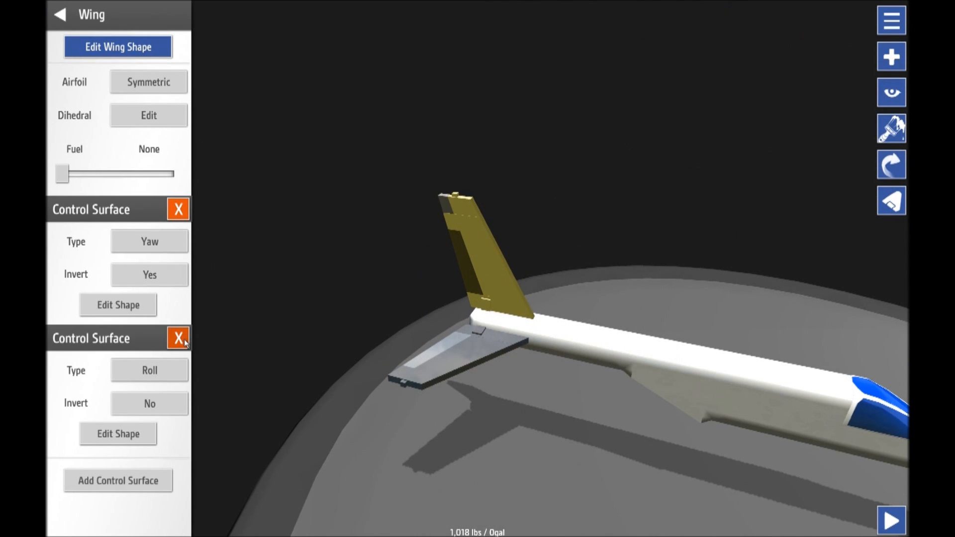
left_click(178, 338)
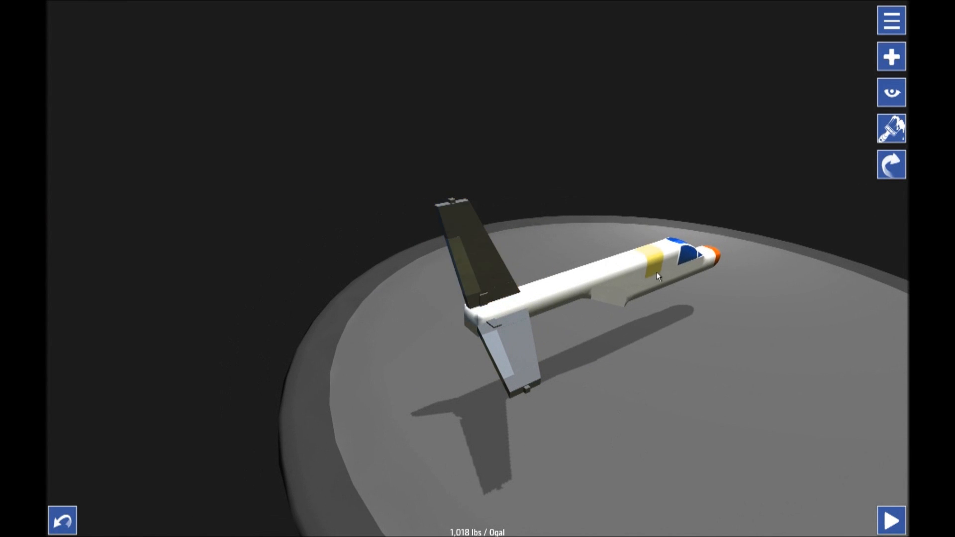
Step: Rotate to a side view and mount a Primary Wing under the fuselage
left_click_drag(657, 277, 516, 408)
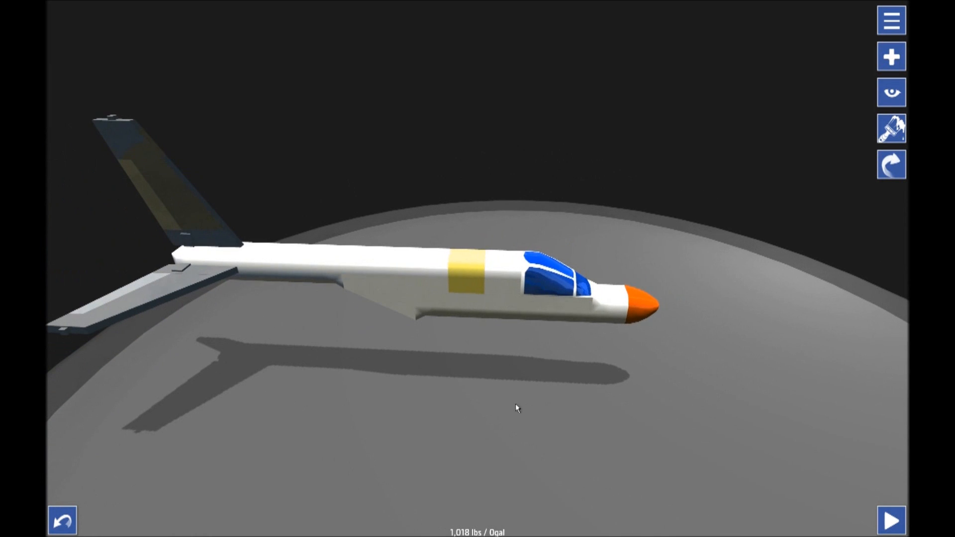
left_click(891, 20)
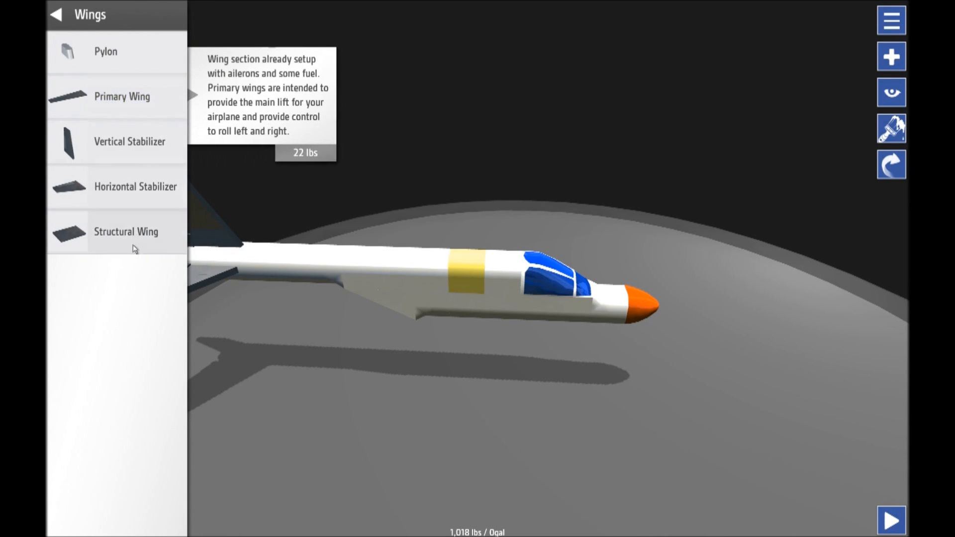
mouse_move(126, 232)
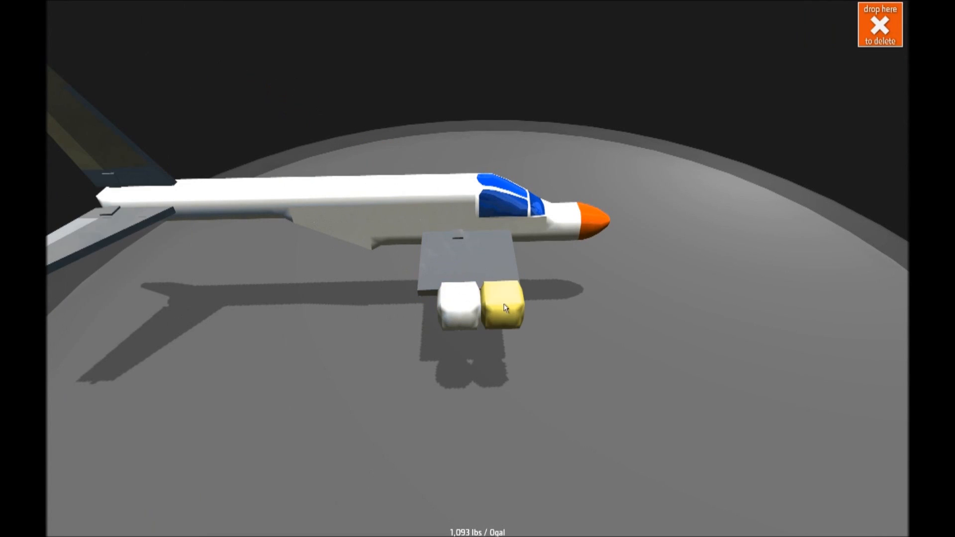
left_click_drag(499, 308, 412, 340)
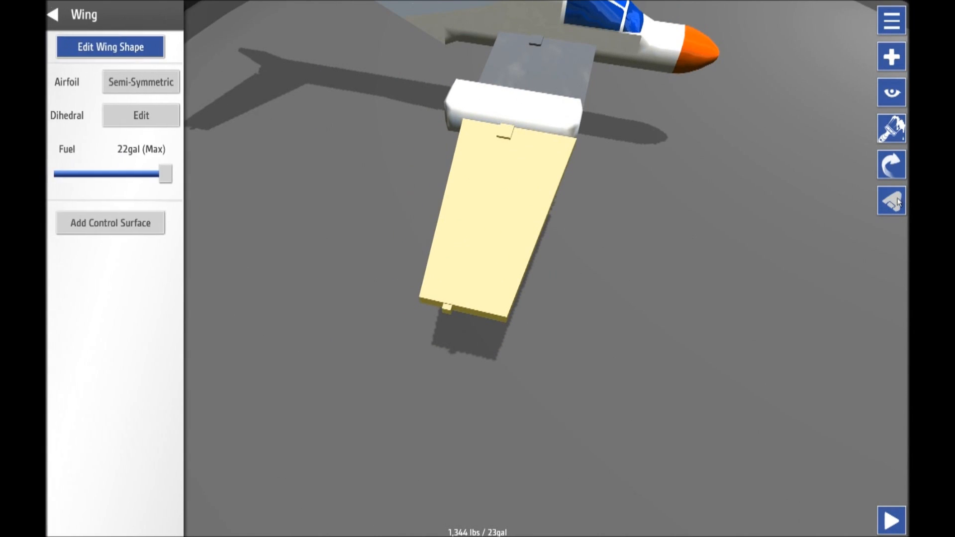
Step: Add a roll aileron control surface to the under-fuselage wing
left_click(109, 223)
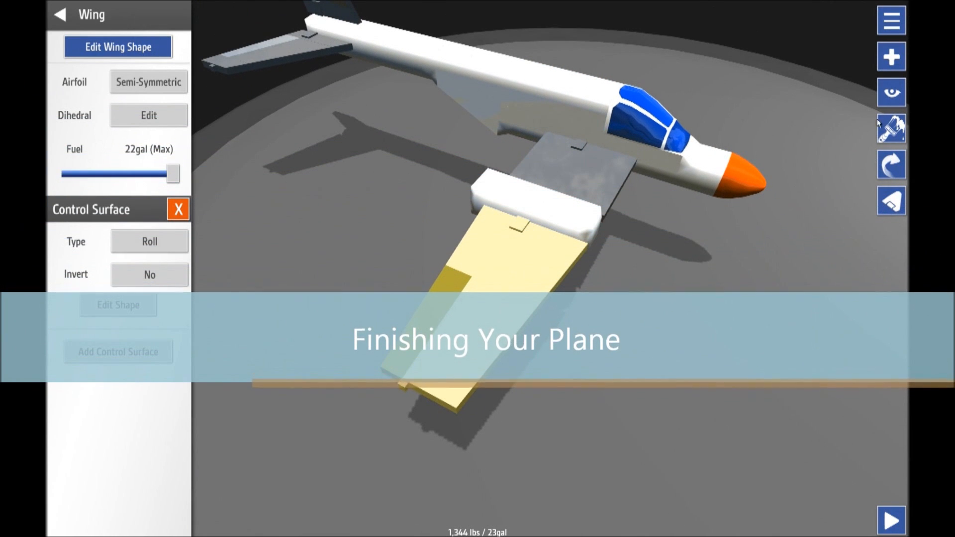
Step: Place a Propeller Engine from the Propulsion parts onto the under-fuselage wing
left_click(58, 14)
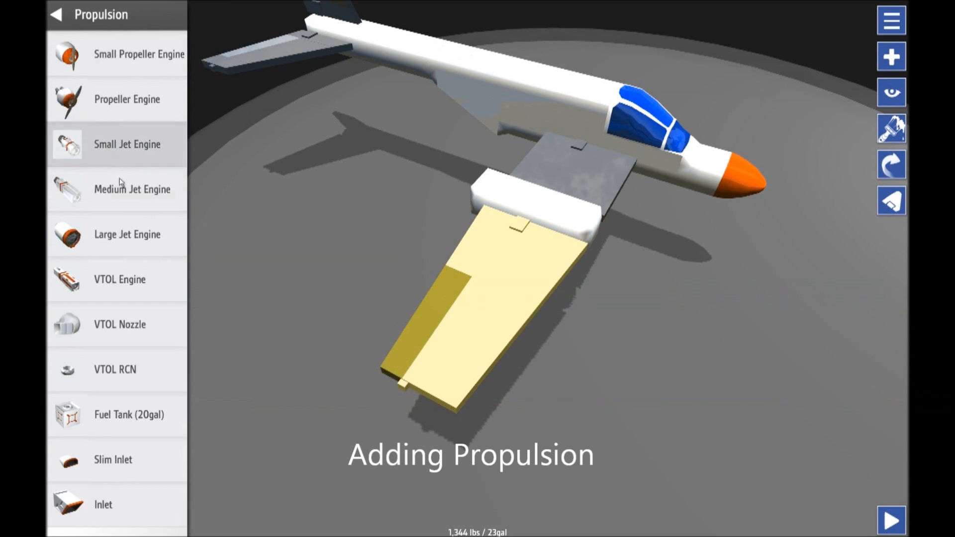
scroll("down", 3)
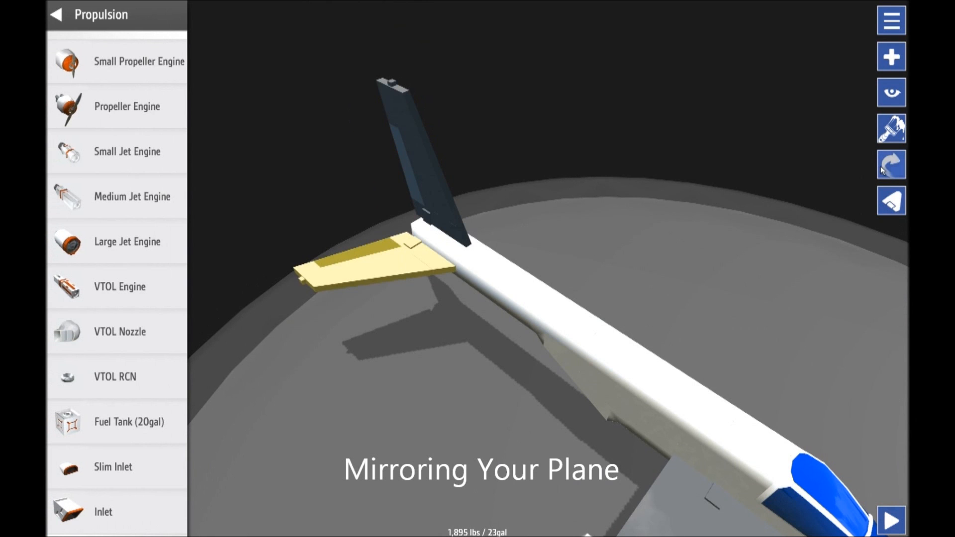
left_click(891, 164)
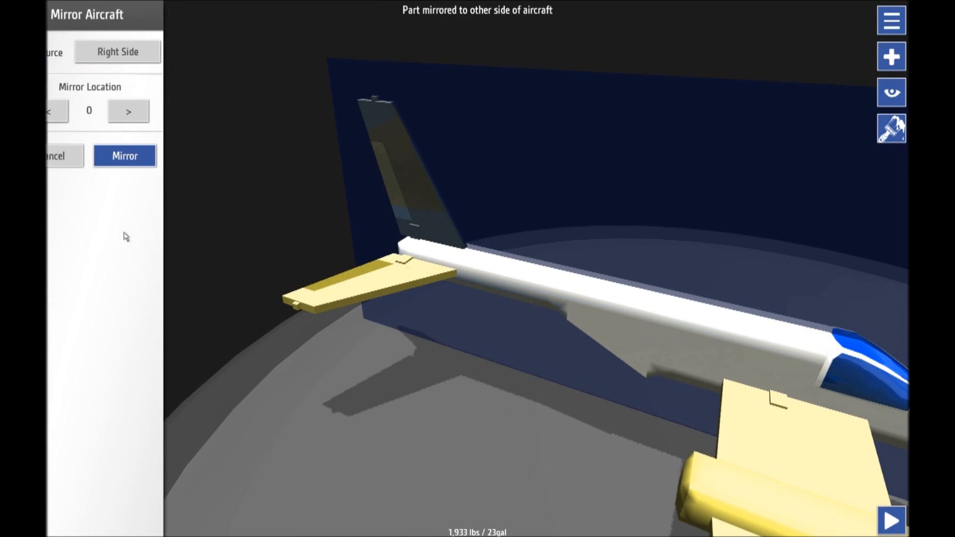
Step: Mirror the right-side wing, engine and tailplane to the left at location 0
left_click(124, 155)
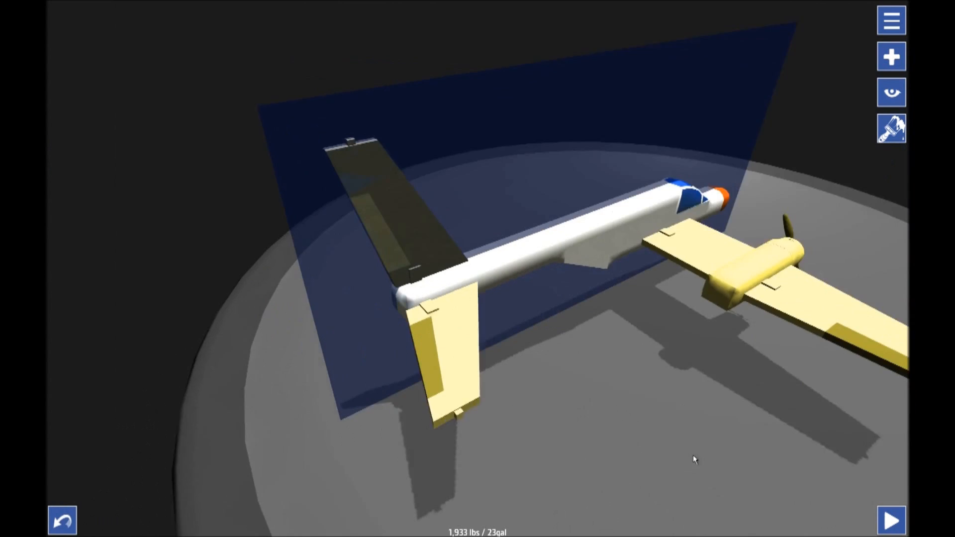
left_click_drag(692, 461, 588, 390)
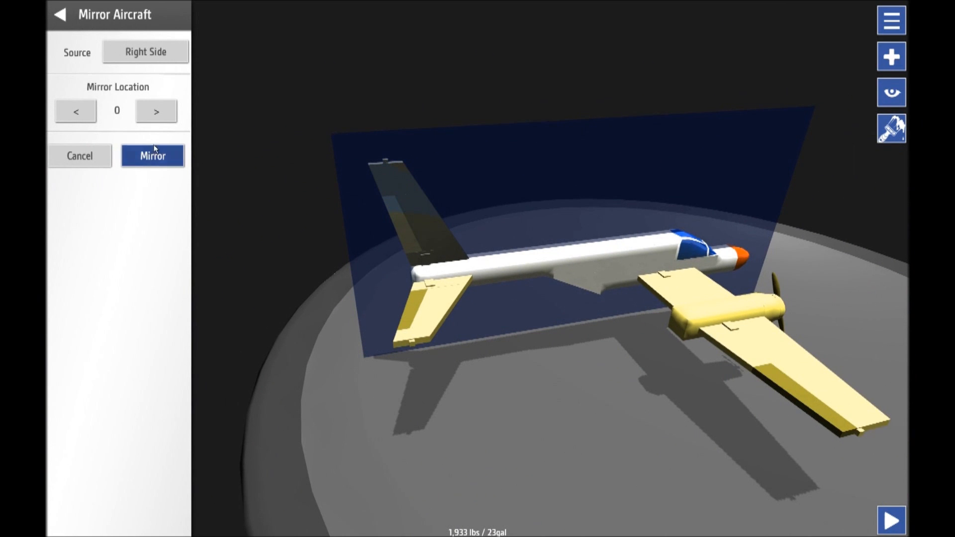
left_click(152, 155)
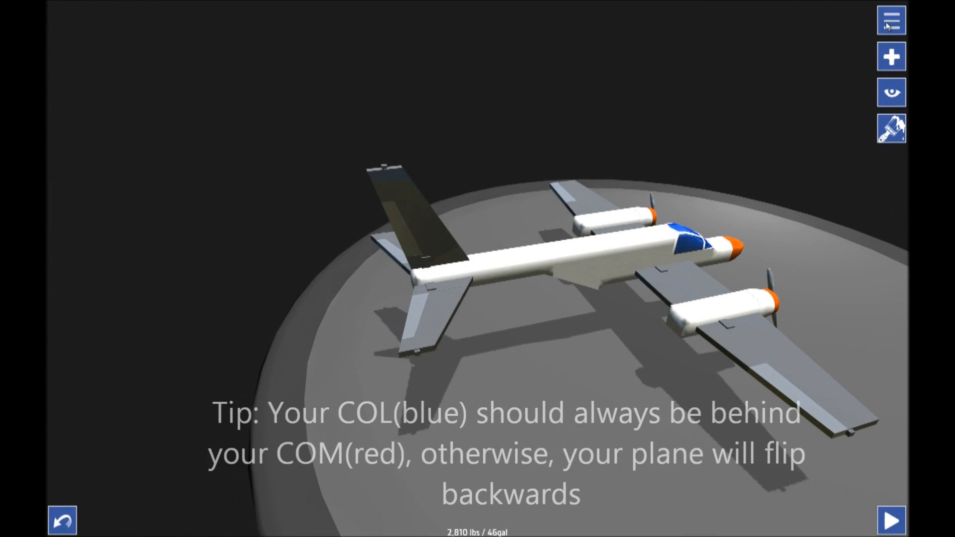
Step: Turn on the centre of mass, lift and thrust markers from the menu
left_click(891, 20)
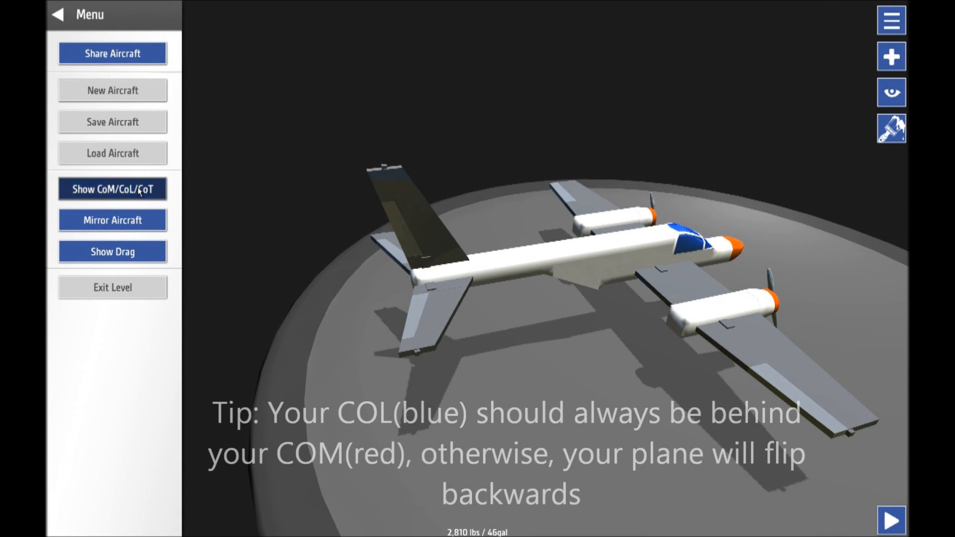
left_click(112, 188)
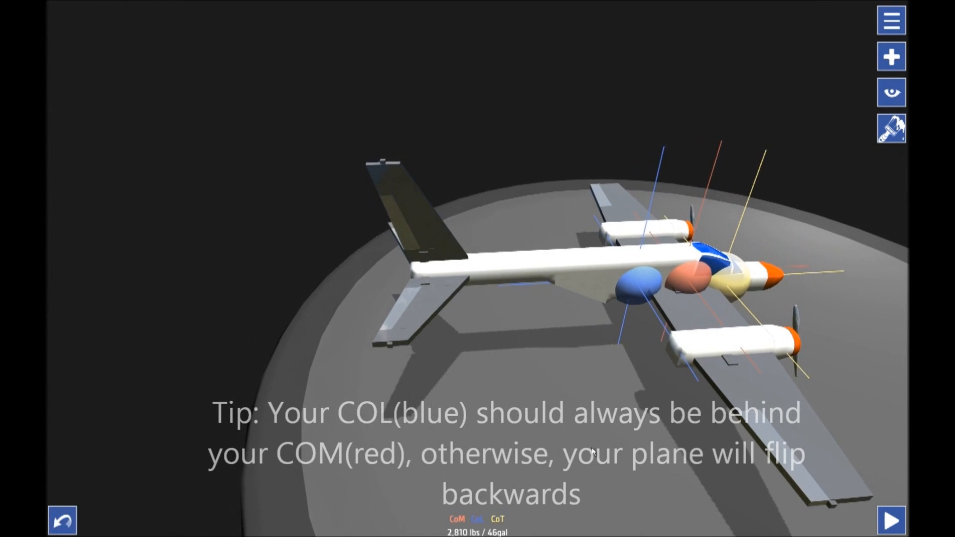
left_click(891, 20)
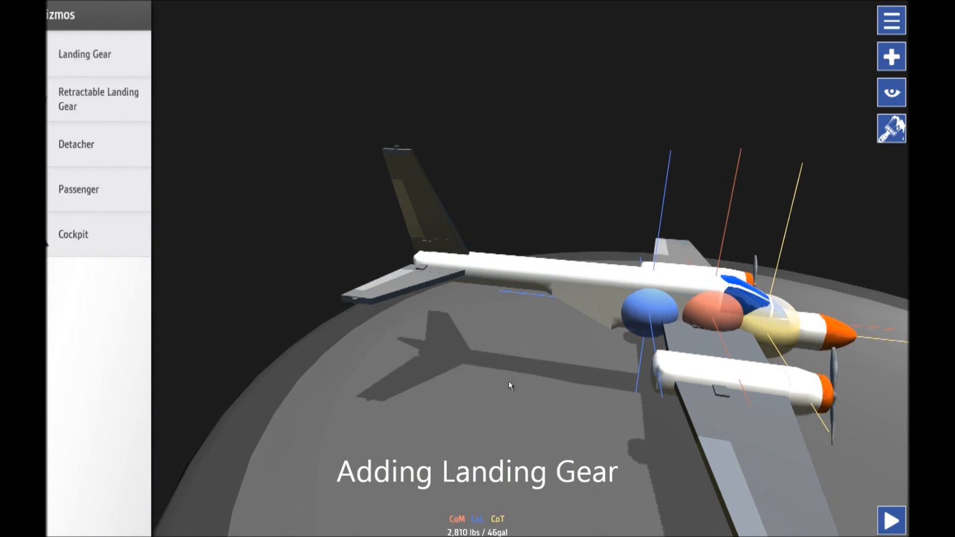
Step: Attach landing gear beneath the fuselage and engine nacelles, bringing weight to 3,207 lbs
left_click_drag(84, 54, 664, 412)
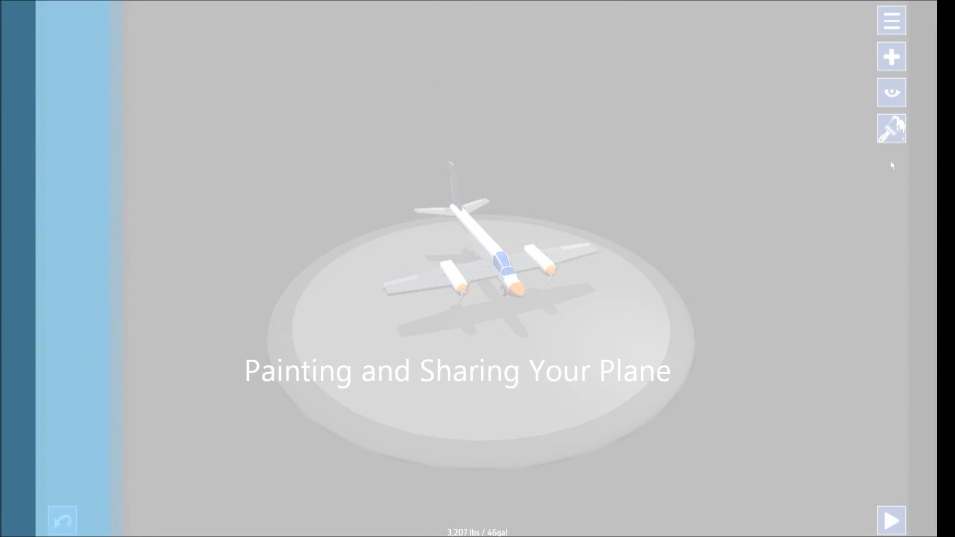
Step: Cycle paint presets through Red and White, Green Slime and Default to Custom
left_click(891, 128)
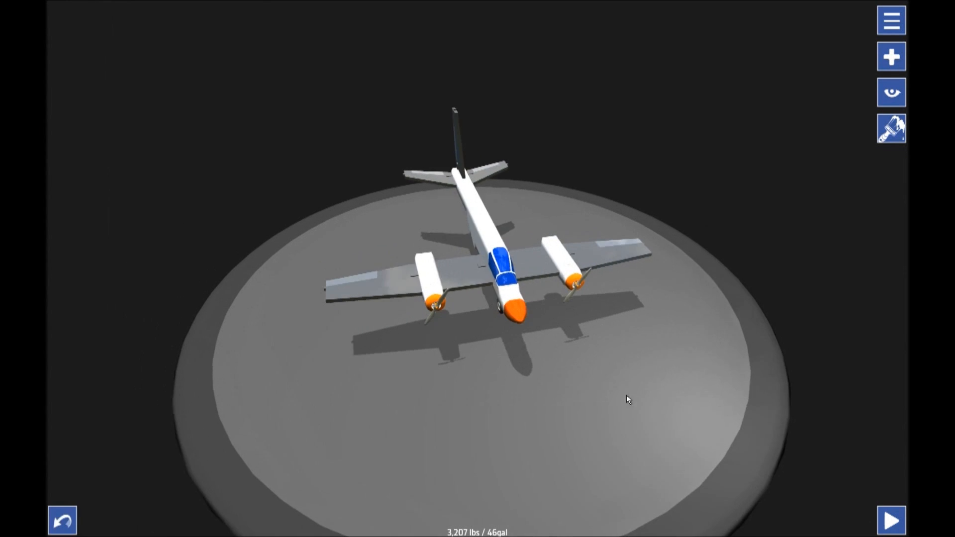
left_click(891, 128)
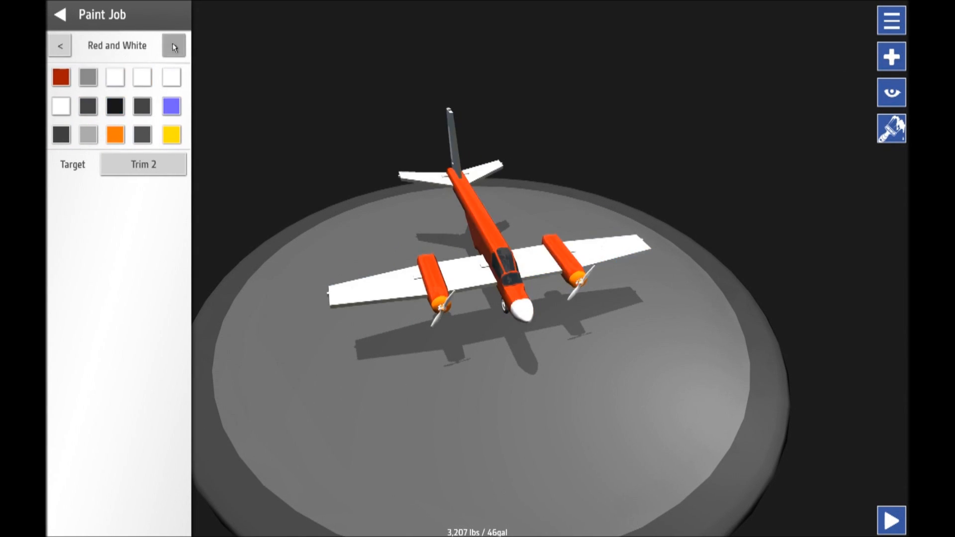
left_click(173, 46)
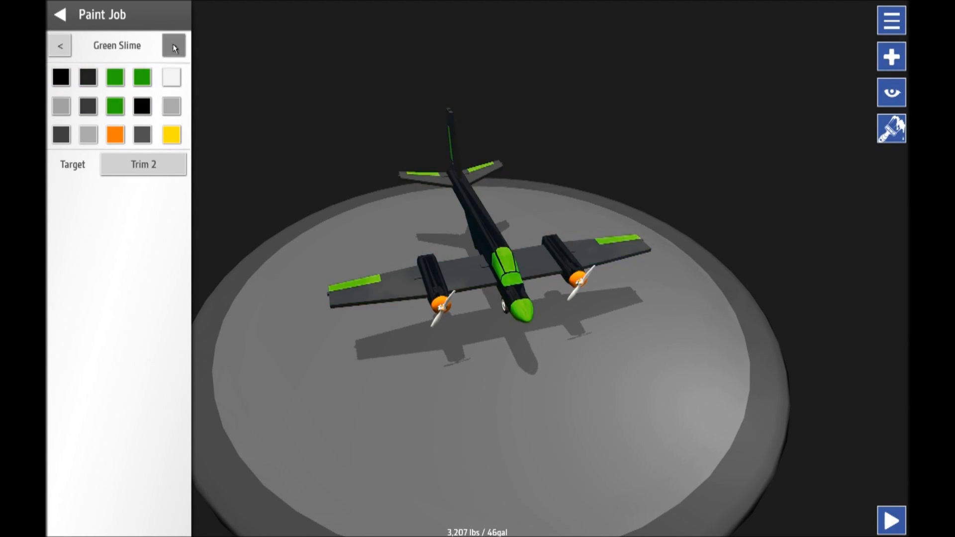
left_click(174, 46)
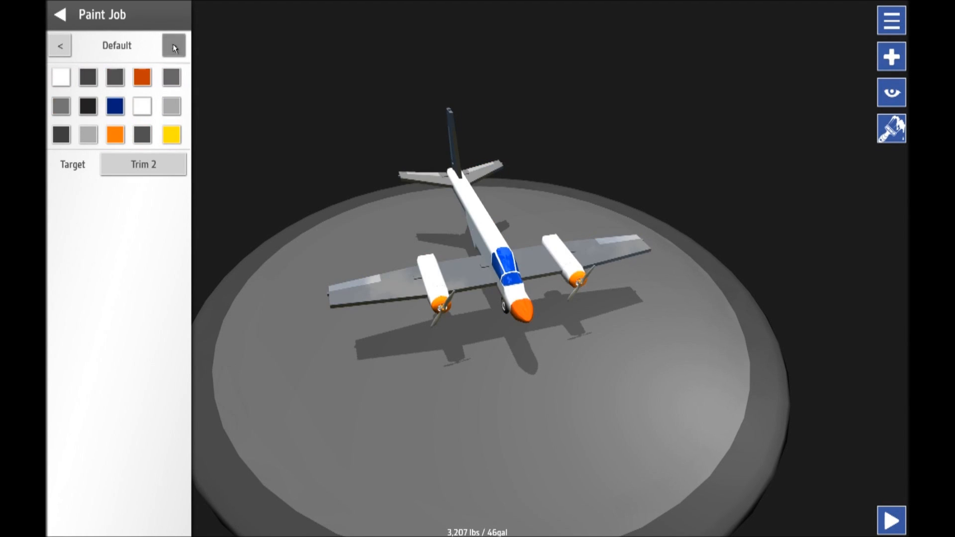
left_click(174, 46)
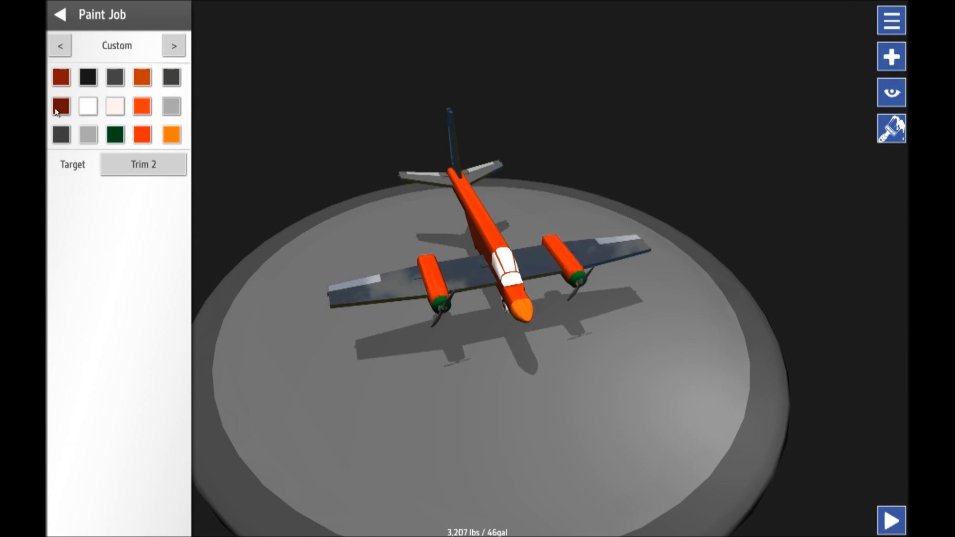
left_click(143, 164)
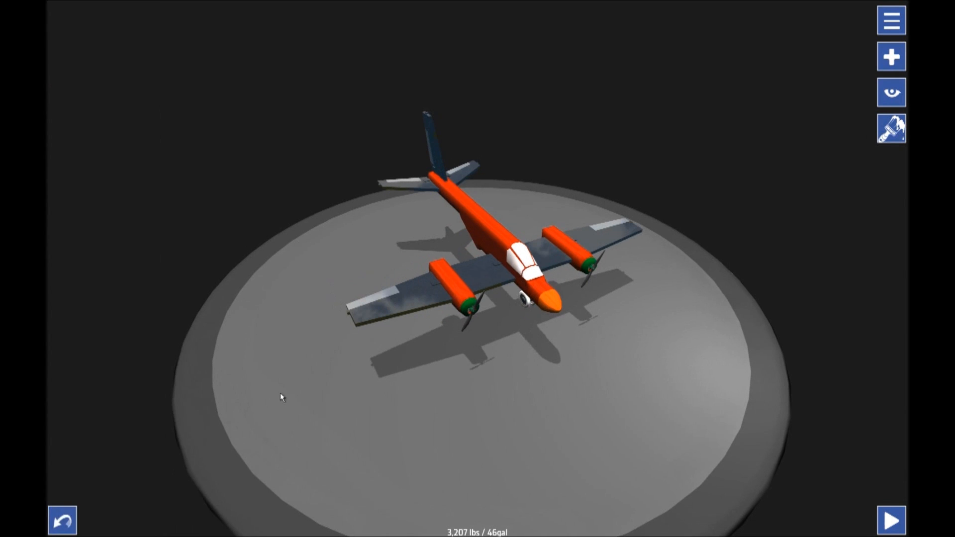
Step: Make the primary colour a darker deep red with a Flat style, then target Trim 1
left_click(891, 128)
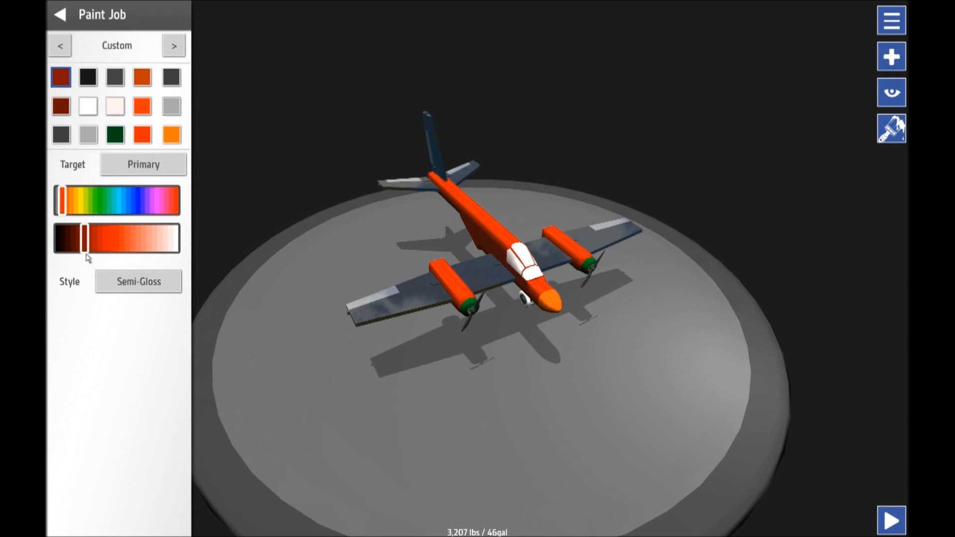
left_click_drag(82, 238, 93, 238)
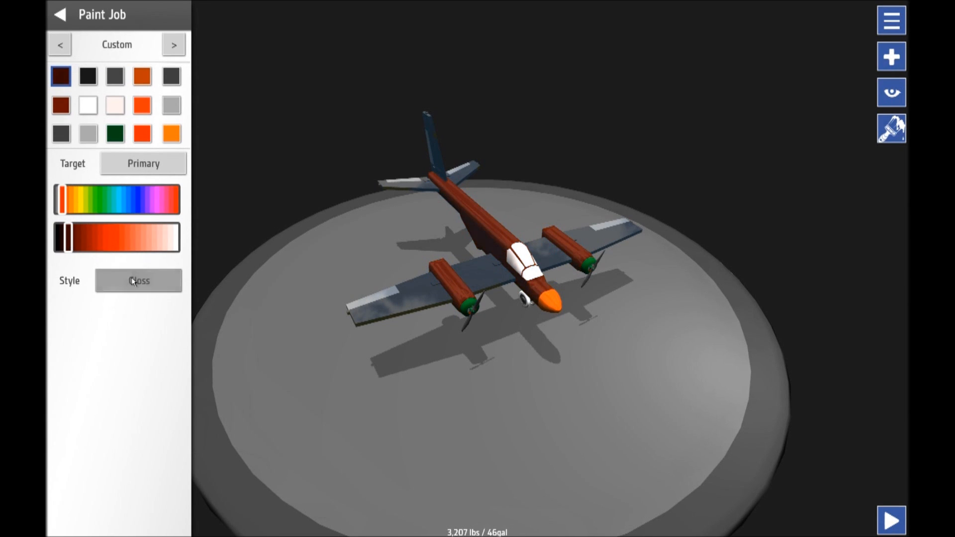
left_click(138, 281)
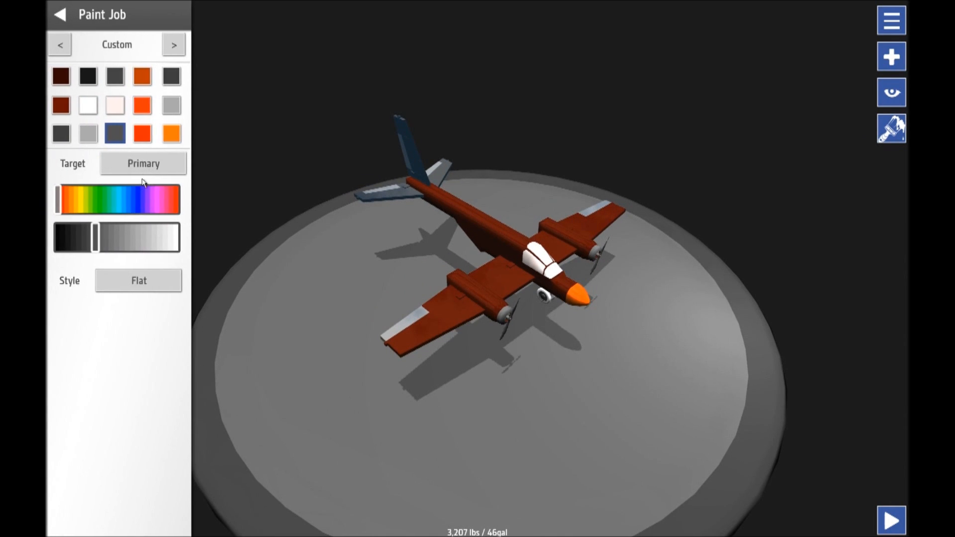
left_click(143, 164)
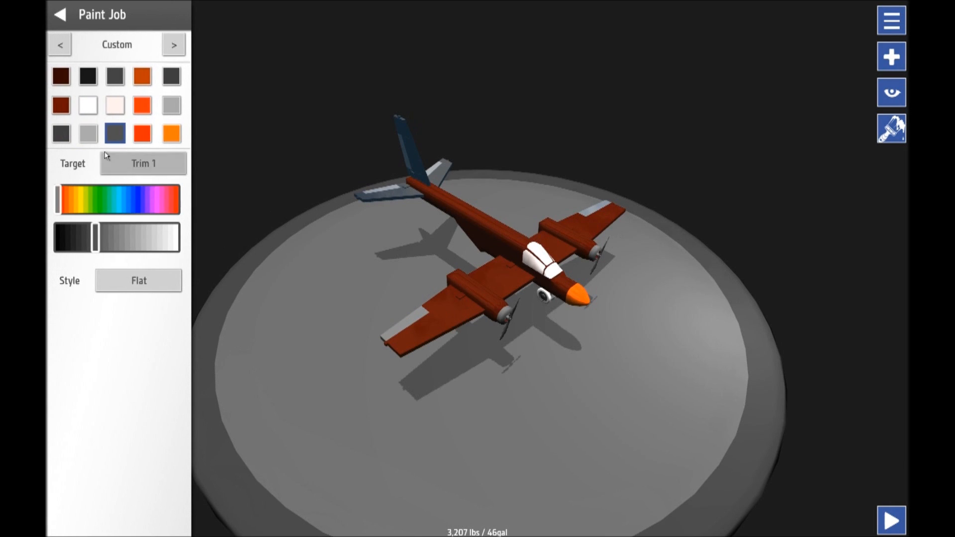
Step: Set the Trim 1 colour to orange and close the Paint Job panel
left_click(141, 132)
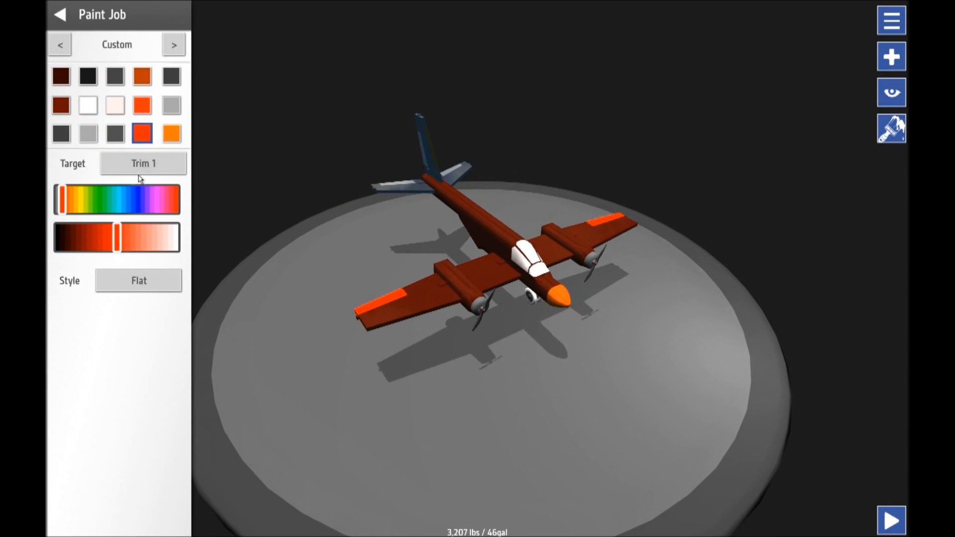
left_click(143, 163)
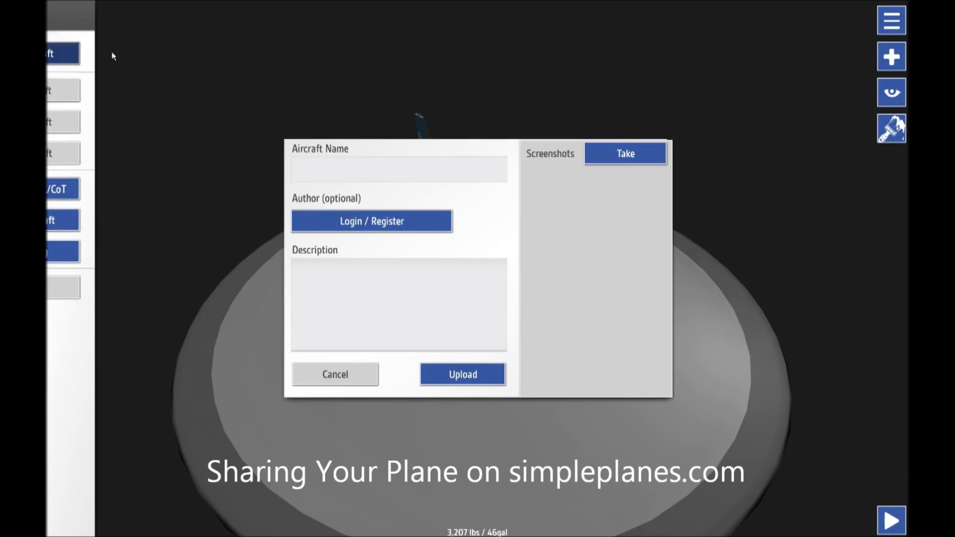
Step: Share the aircraft named 'Plane' with the description 'A plane'
left_click(399, 169)
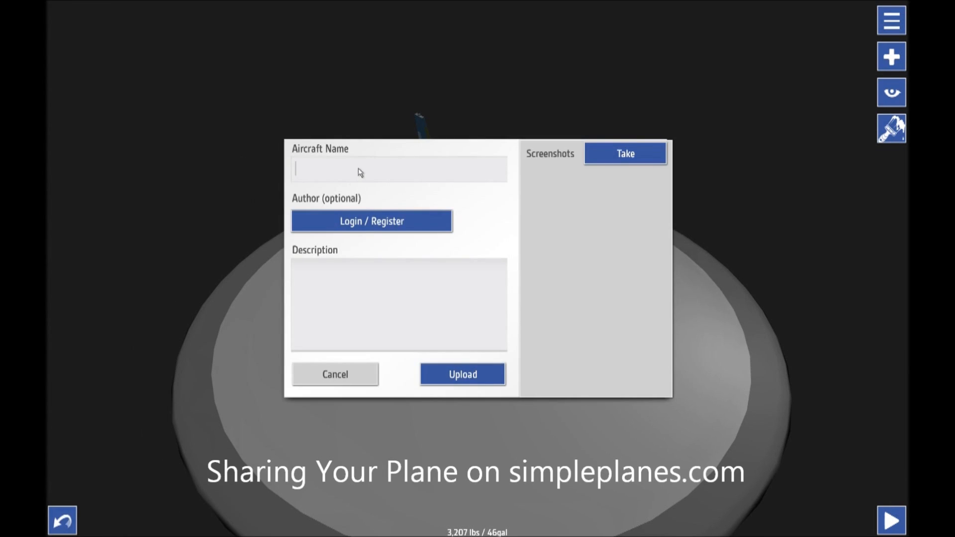
type("Plane")
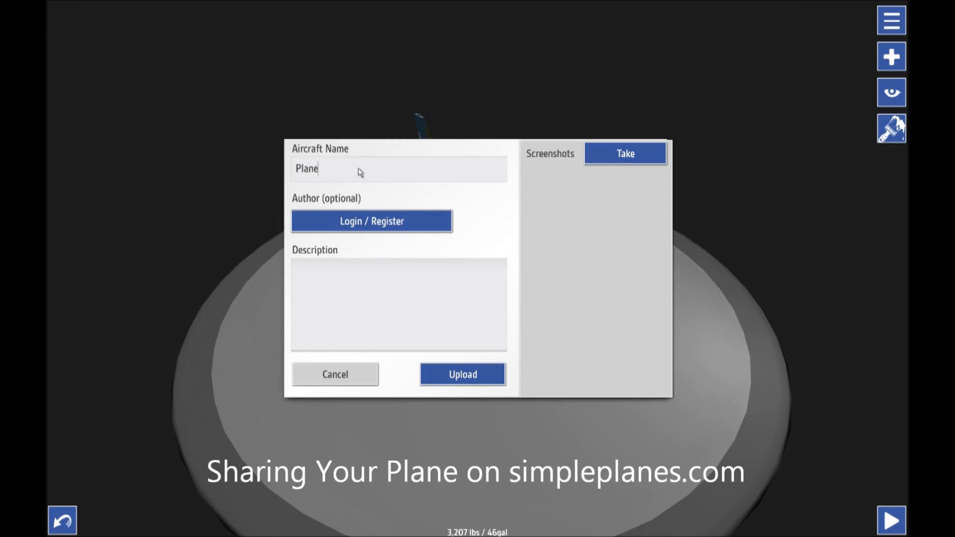
type("A")
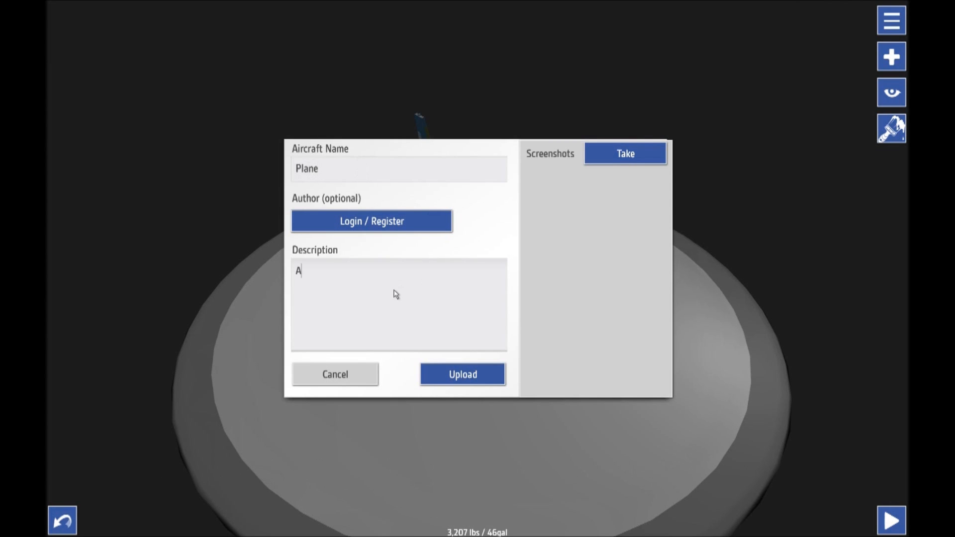
type("plane")
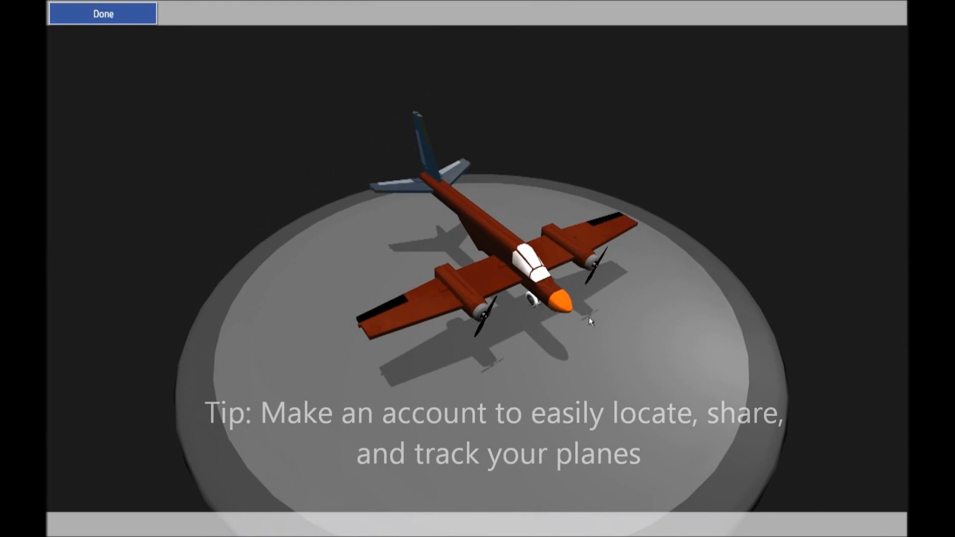
left_click(101, 13)
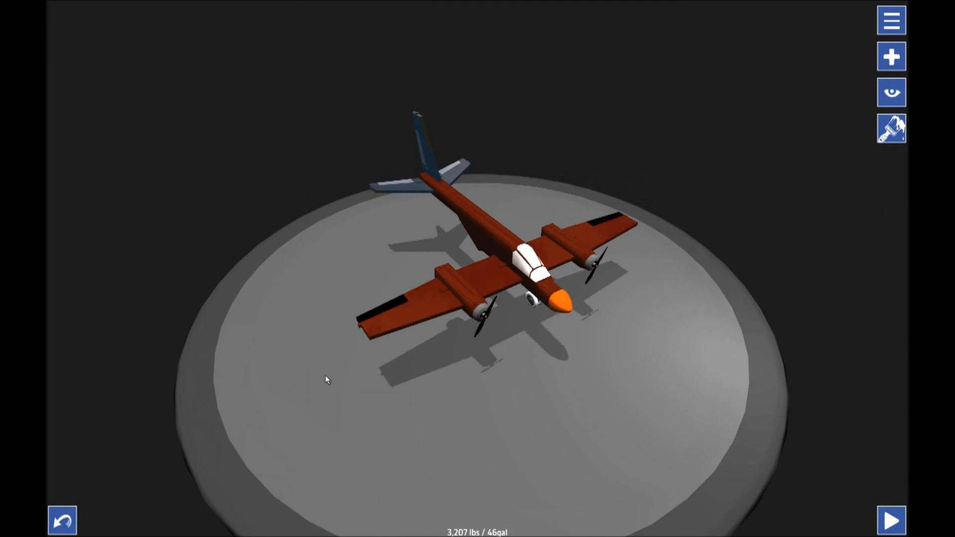
Step: Launch the dark red twin-propeller plane onto the runway
left_click(891, 521)
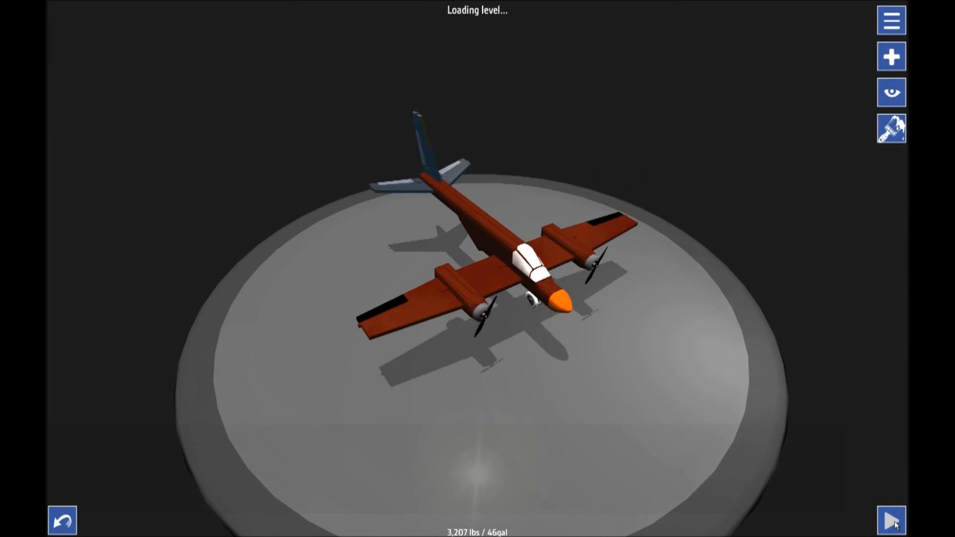
left_click(891, 521)
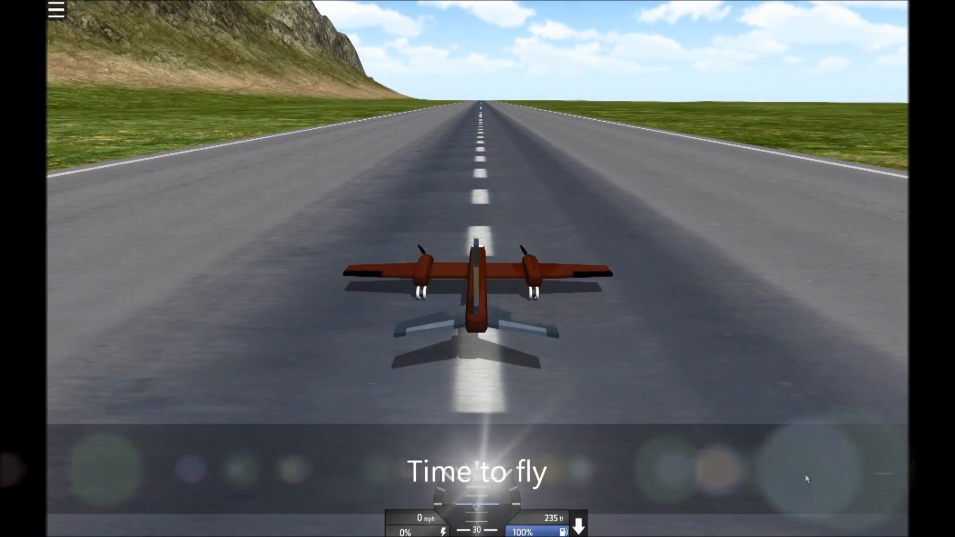